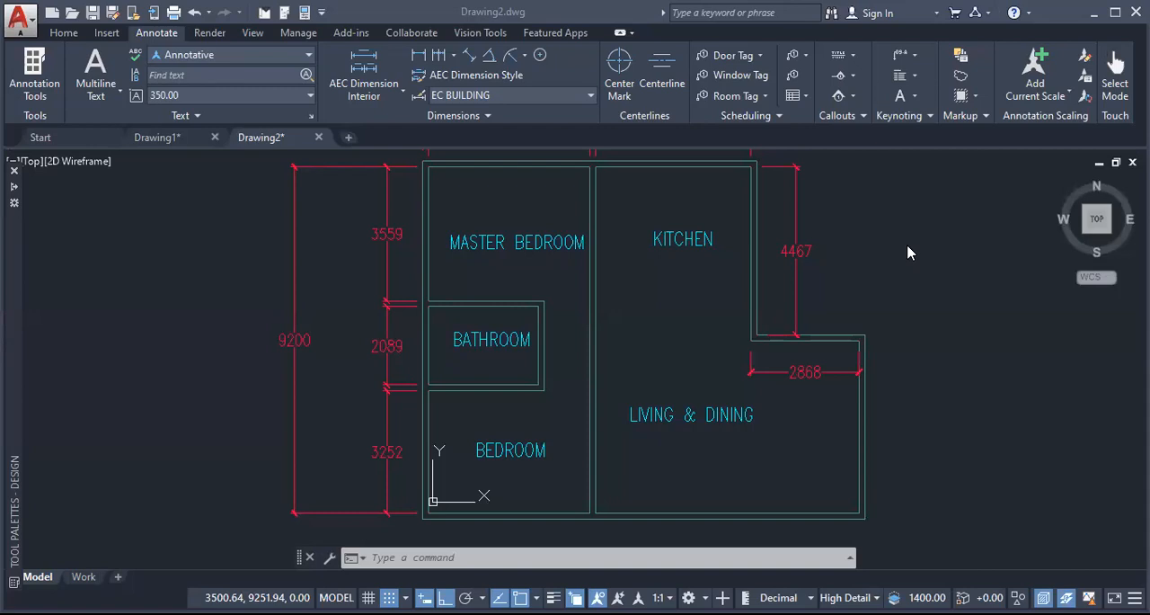
{"action": "mouse_move", "coordinate": [719, 209]}
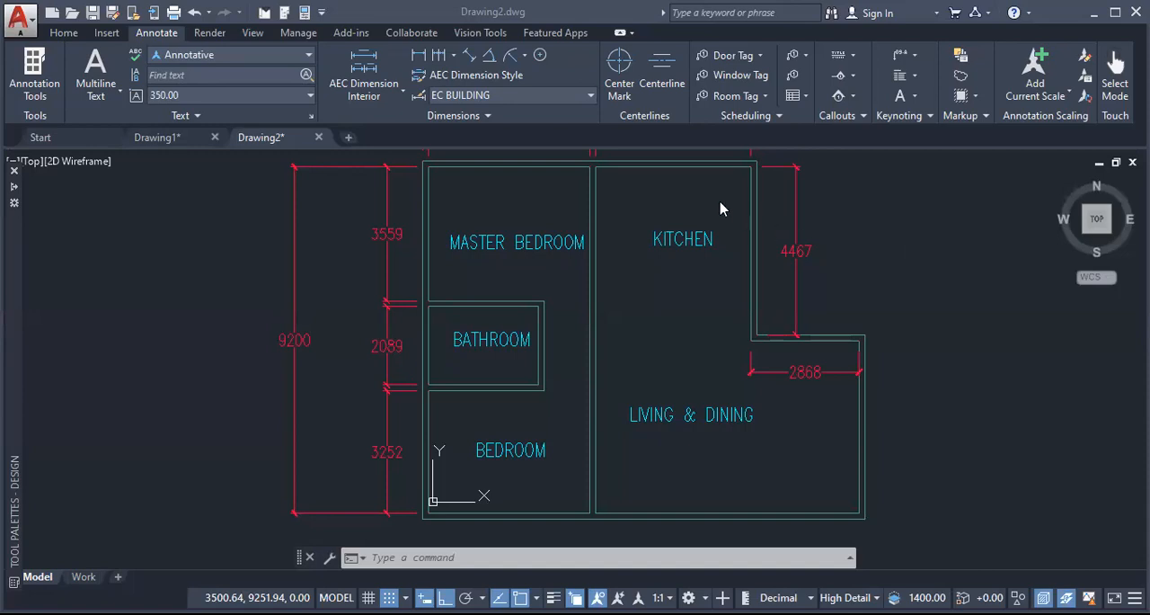
{"action": "mouse_move", "coordinate": [452, 189]}
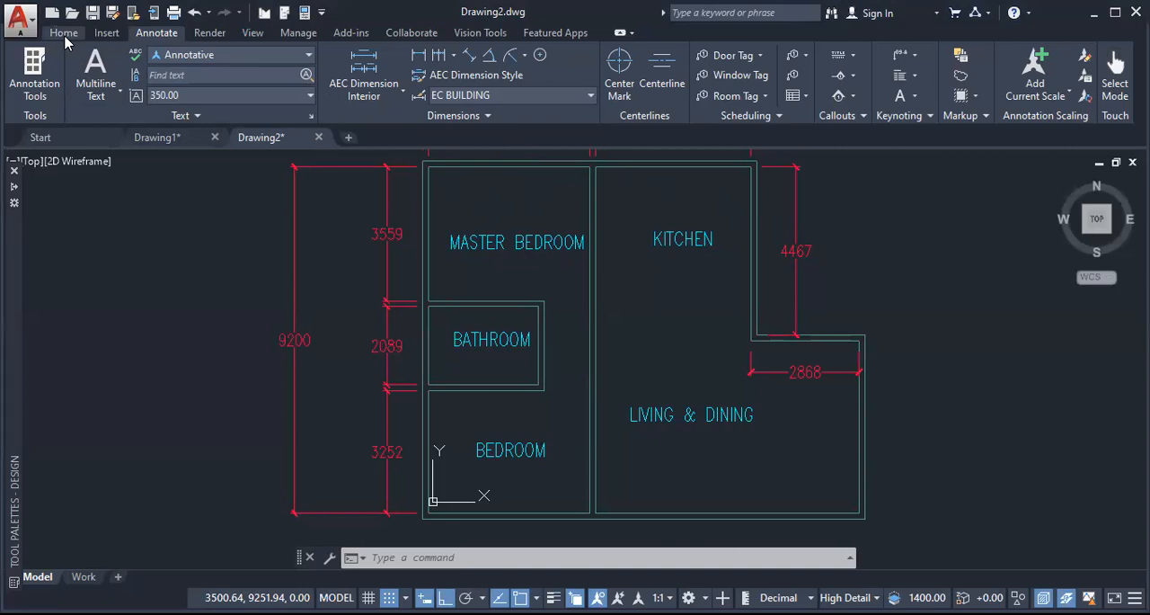
Show the Home tab's Build panel with the Wall, Door and Window tools.
{"action": "left_click", "coordinate": [62, 33]}
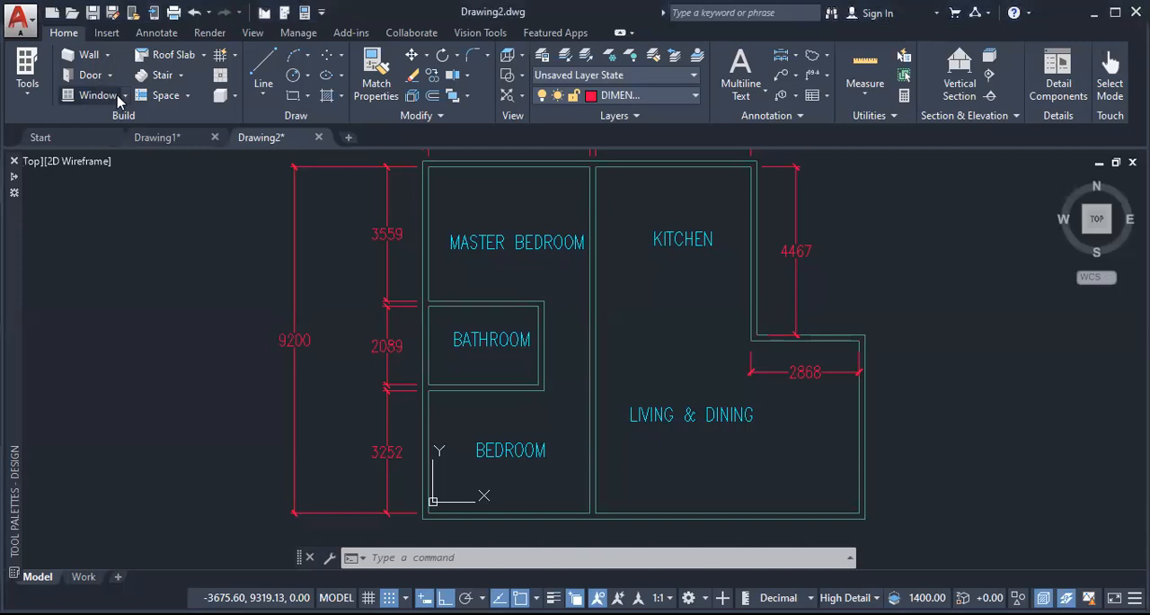
{"action": "mouse_move", "coordinate": [97, 95]}
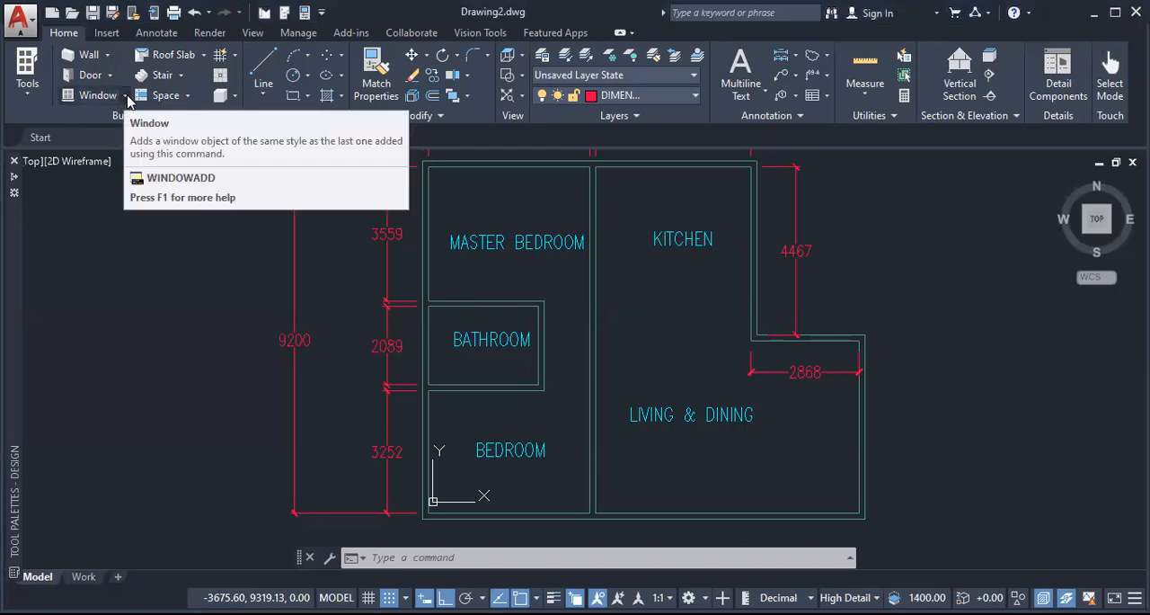
Start WINDOWADD and scroll Properties through the standard 1200 × 1200 window style settings.
{"action": "left_click", "coordinate": [97, 95]}
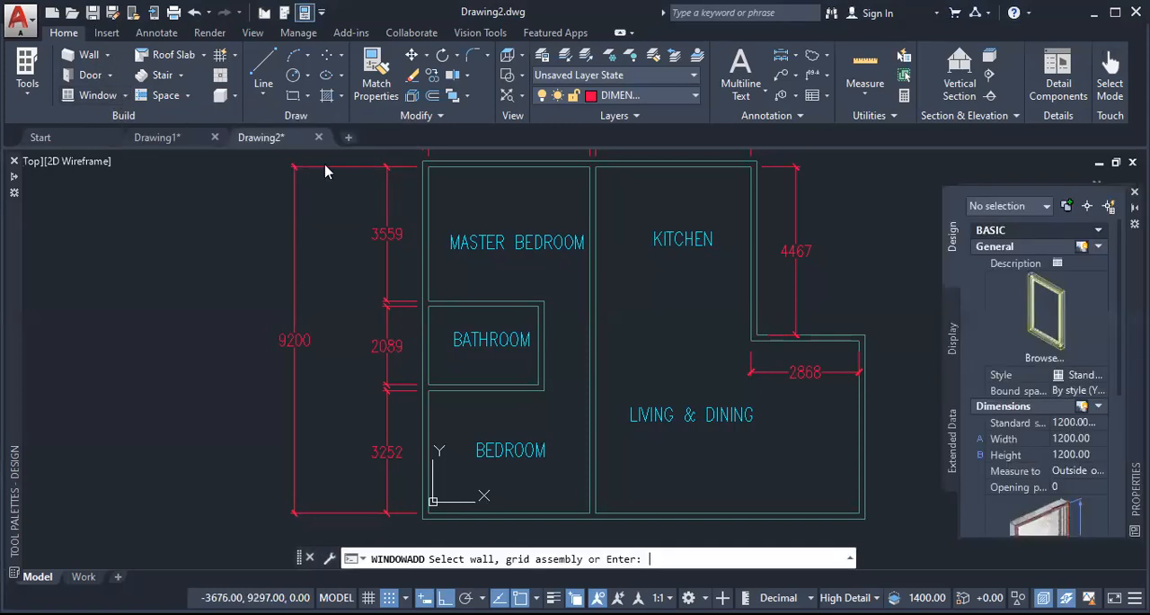
{"action": "mouse_move", "coordinate": [932, 292]}
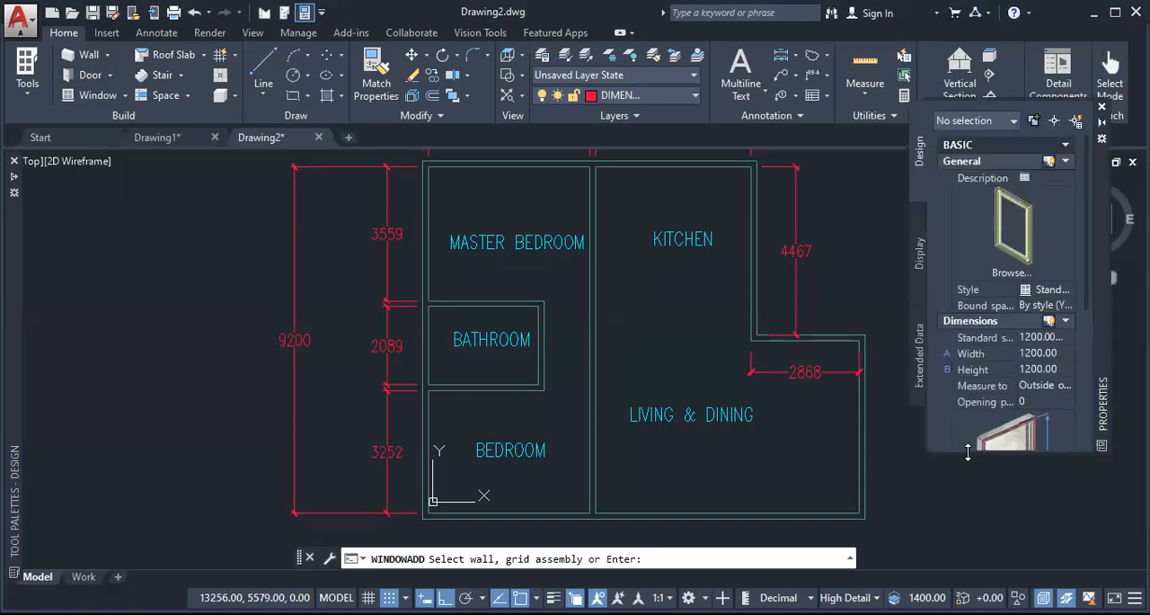
{"action": "scroll", "scroll_direction": "down", "scroll_amount": 3}
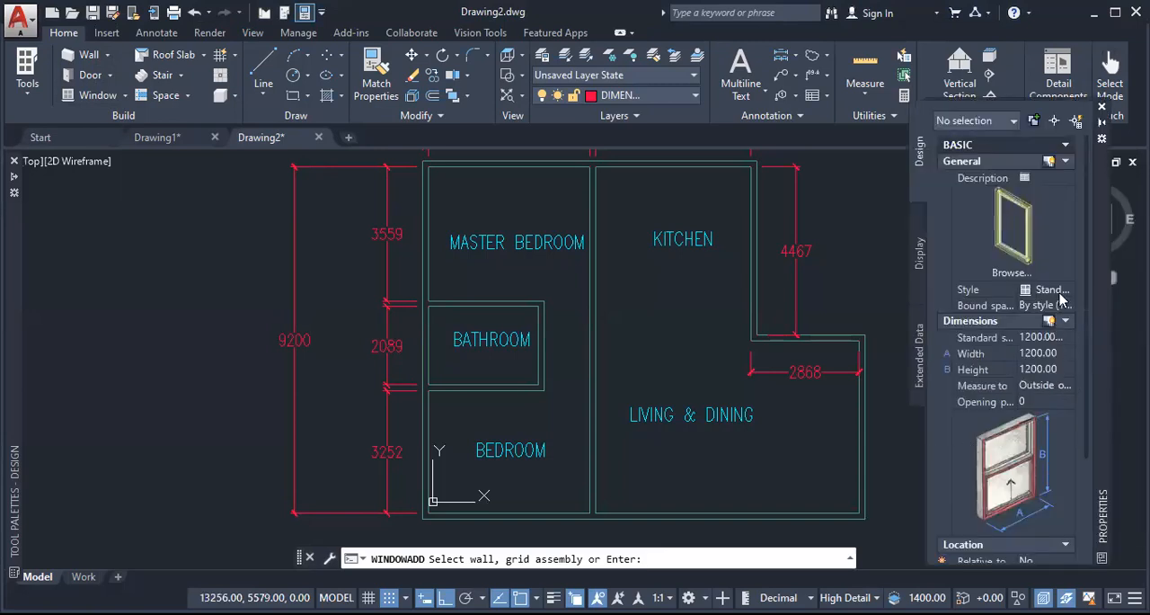
{"action": "mouse_move", "coordinate": [1006, 337]}
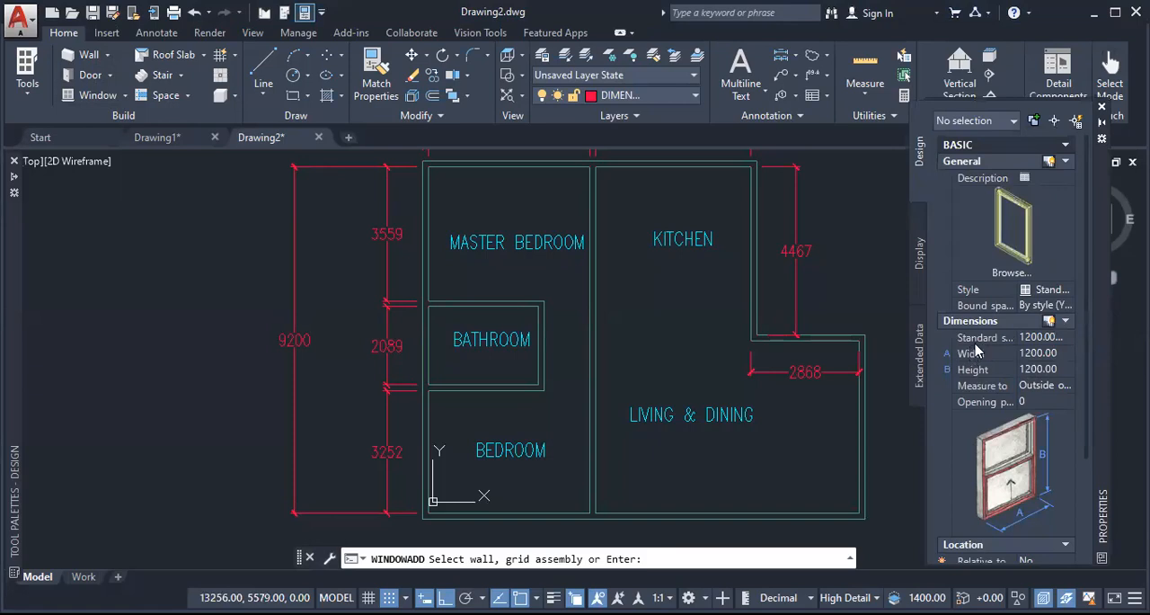
{"action": "left_click", "coordinate": [1065, 321]}
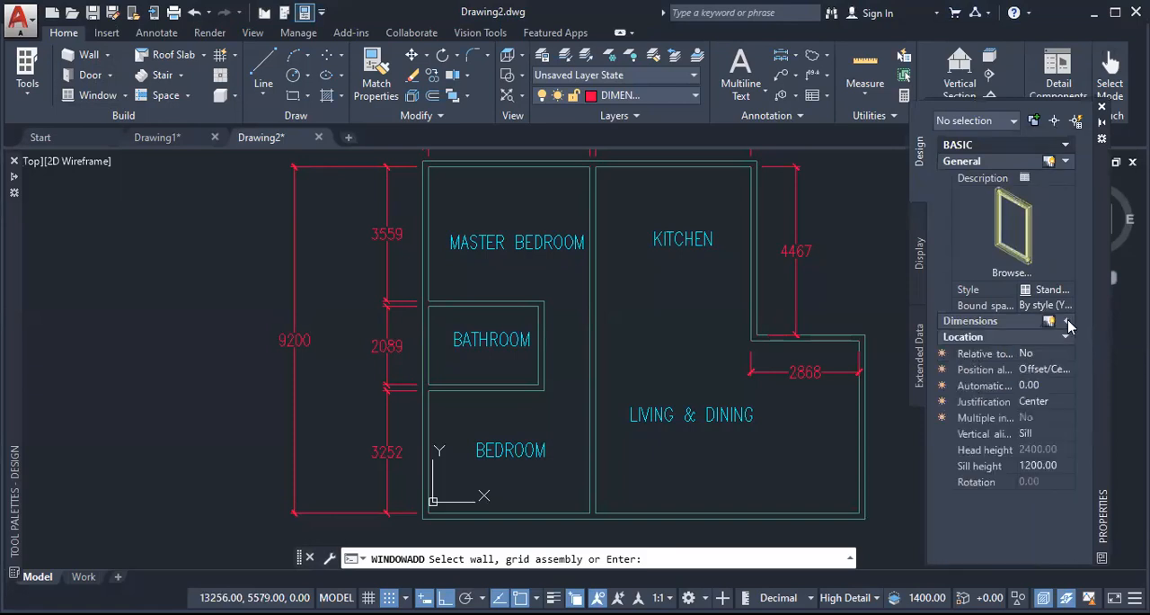
{"action": "left_click", "coordinate": [1066, 320]}
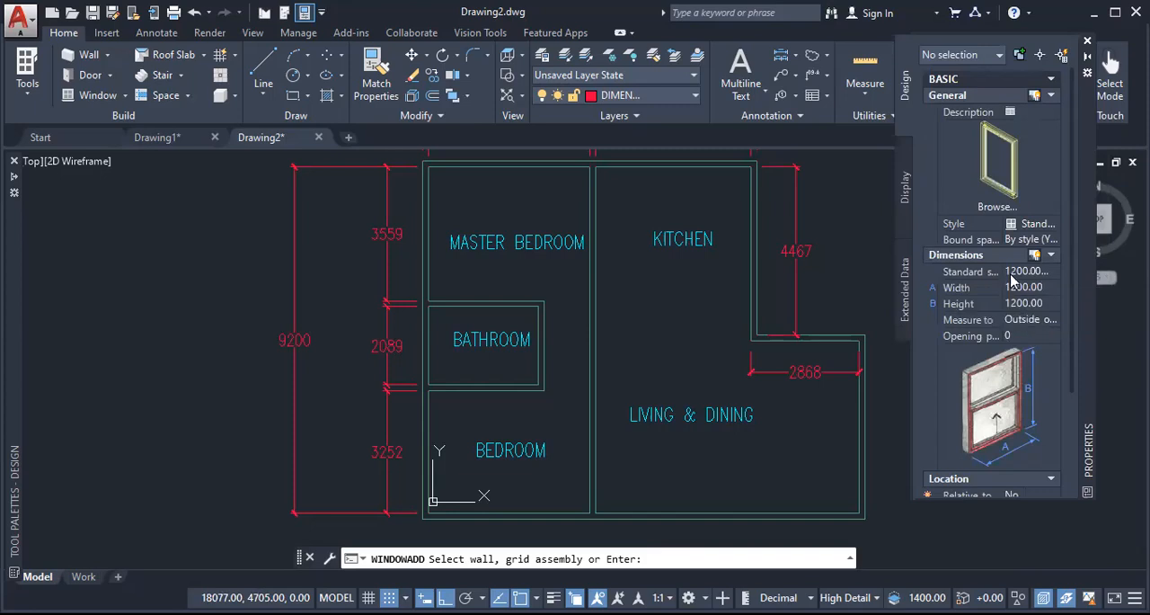
{"action": "mouse_move", "coordinate": [949, 303]}
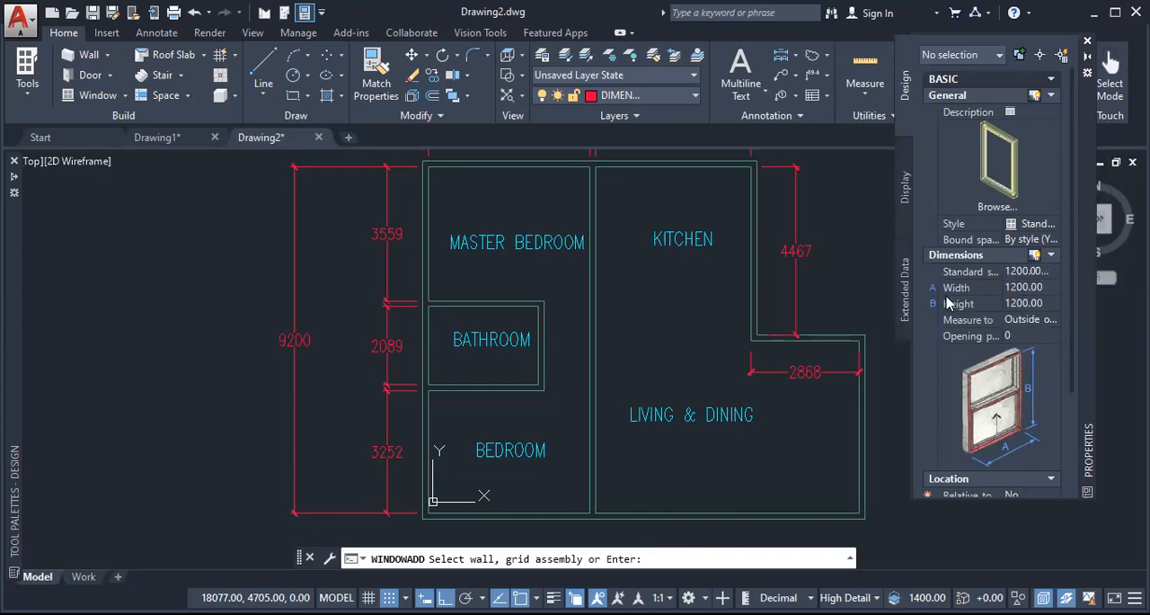
{"action": "mouse_move", "coordinate": [1040, 296]}
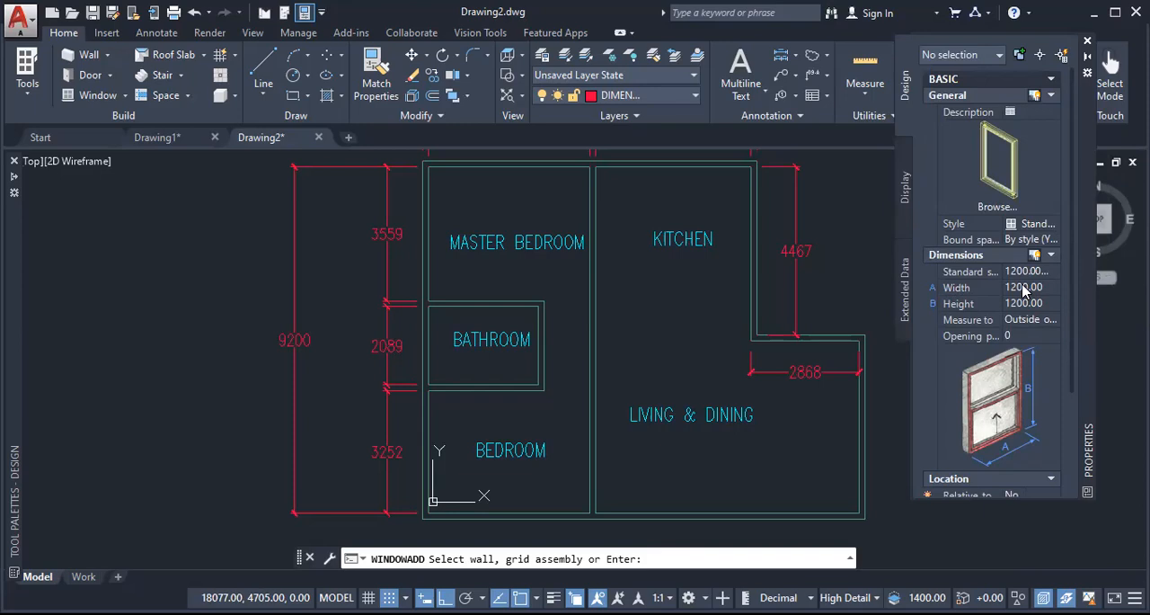
{"action": "mouse_move", "coordinate": [1024, 297]}
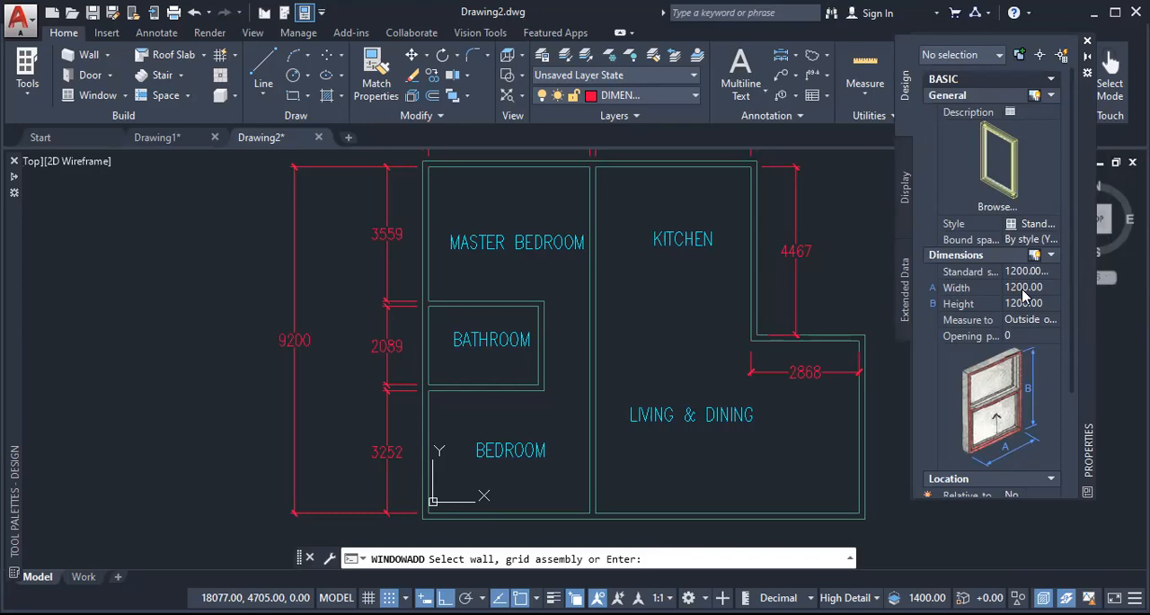
{"action": "mouse_move", "coordinate": [1024, 307]}
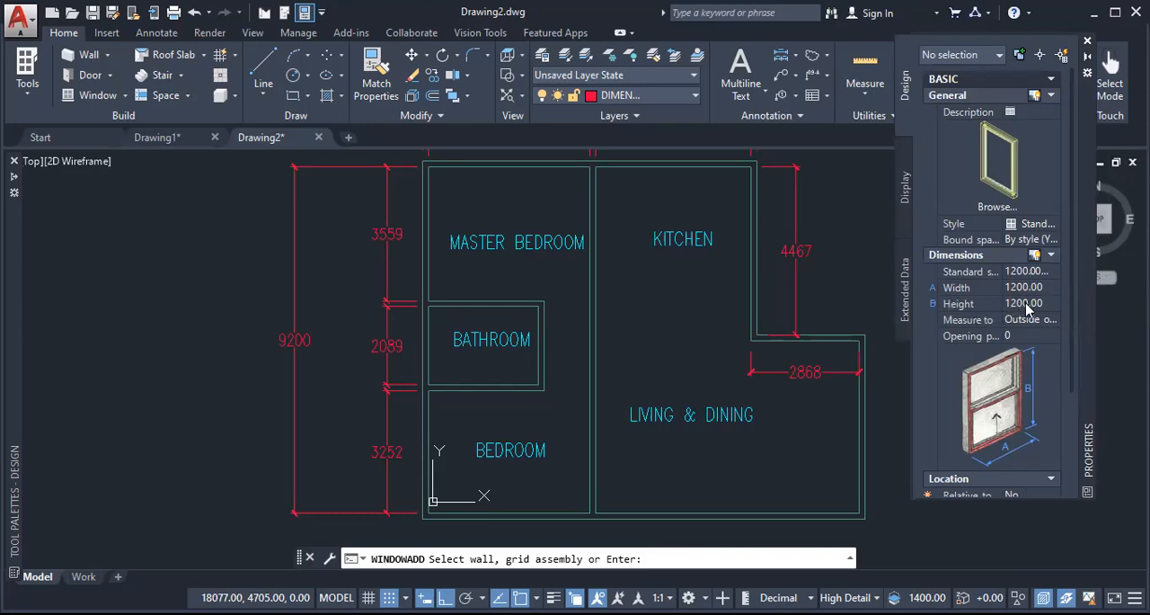
{"action": "mouse_move", "coordinate": [1035, 330]}
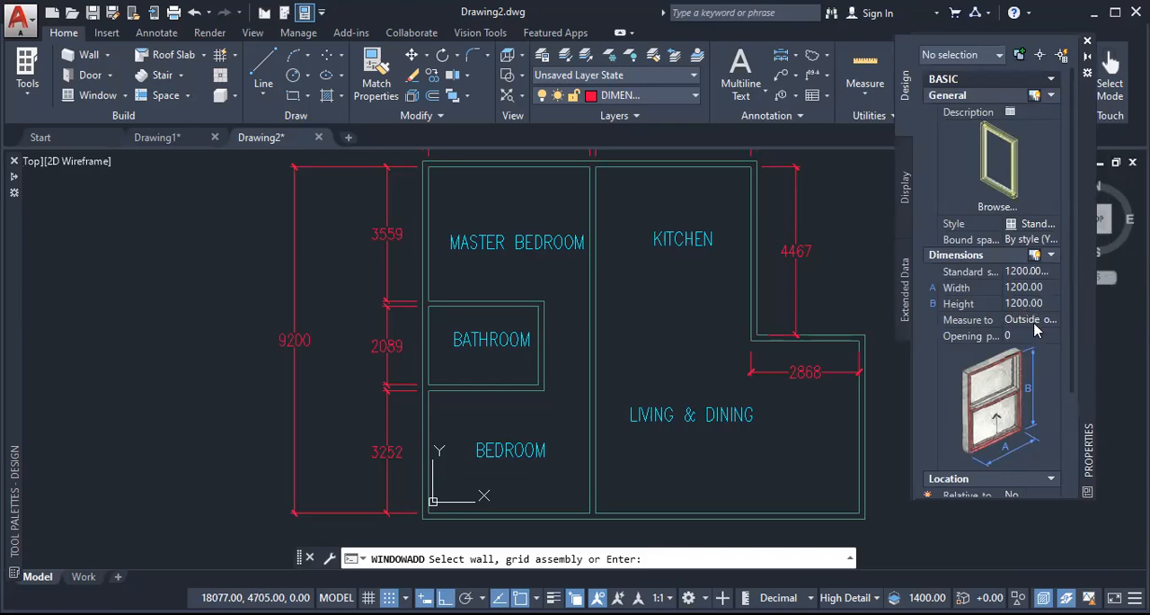
{"action": "mouse_move", "coordinate": [1027, 340]}
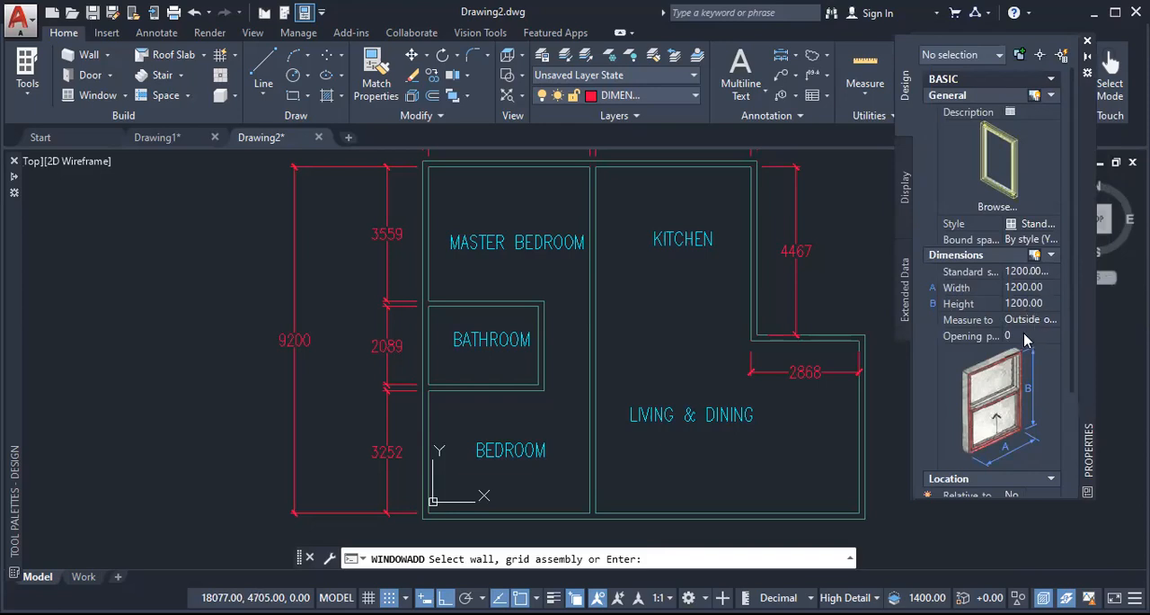
{"action": "left_click", "coordinate": [1029, 335]}
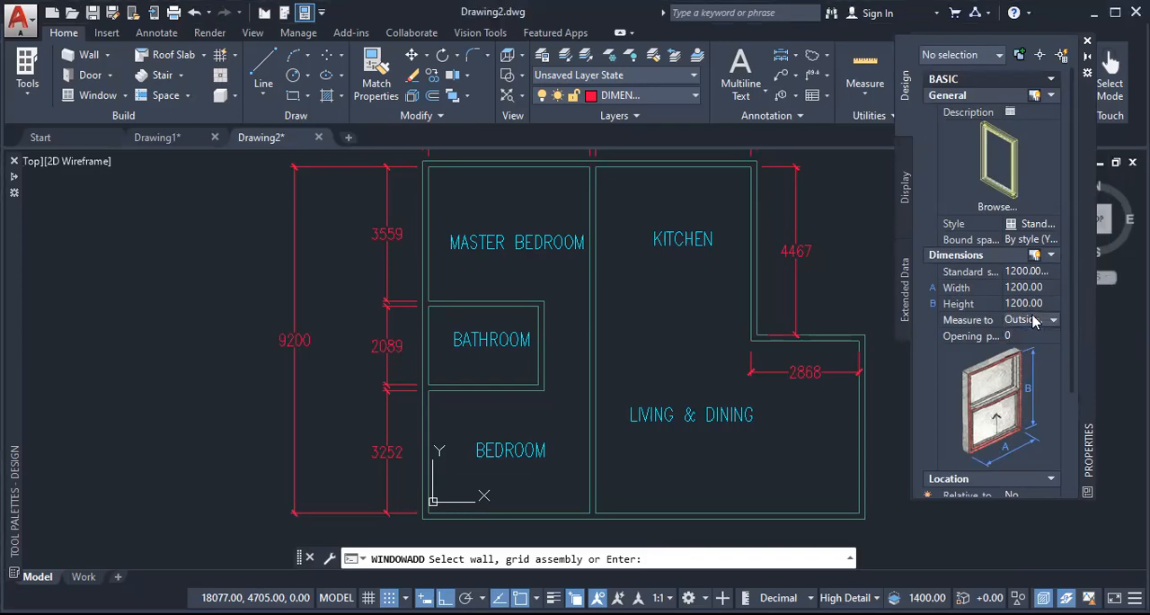
{"action": "mouse_move", "coordinate": [1022, 337]}
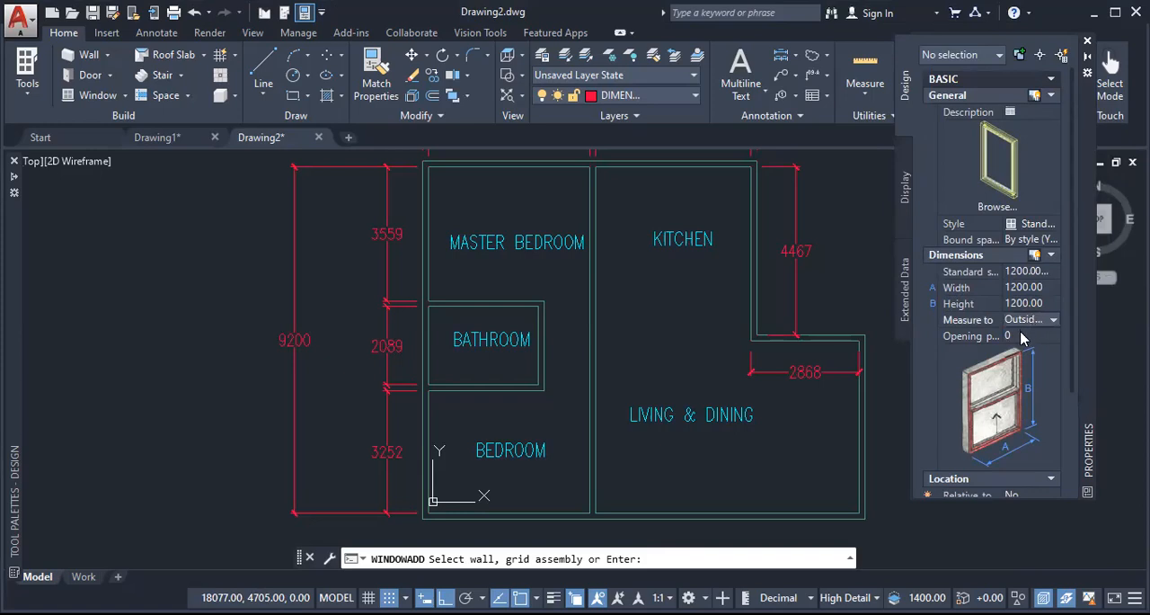
{"action": "mouse_move", "coordinate": [1054, 324]}
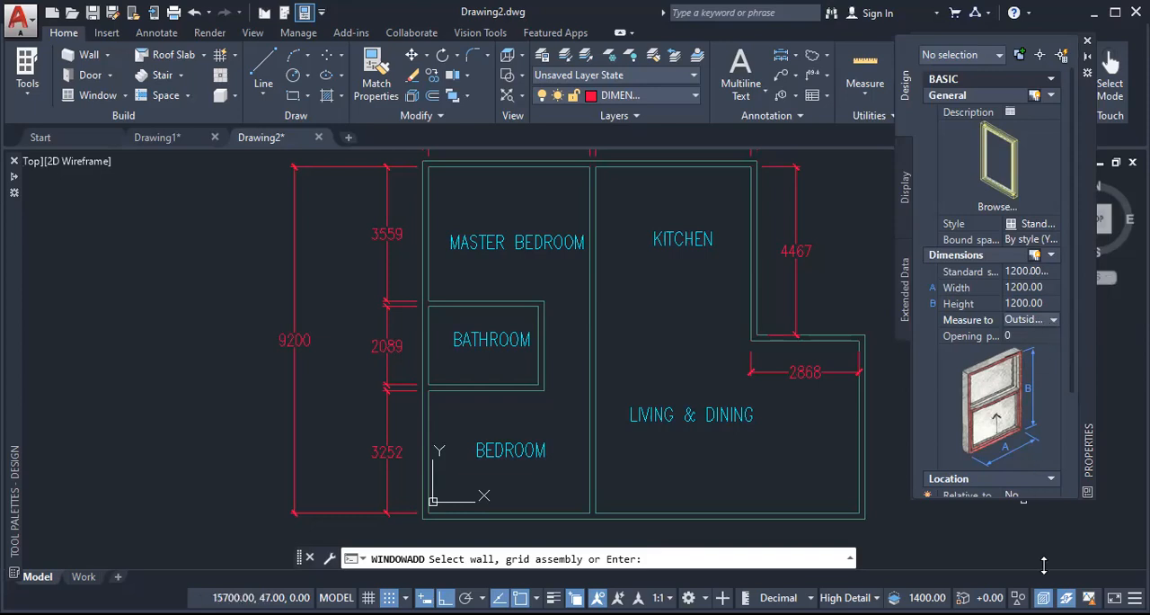
Scroll Properties to Location: centred, 1200 sill height, 2400 head height.
{"action": "scroll", "scroll_direction": "down", "scroll_amount": 3}
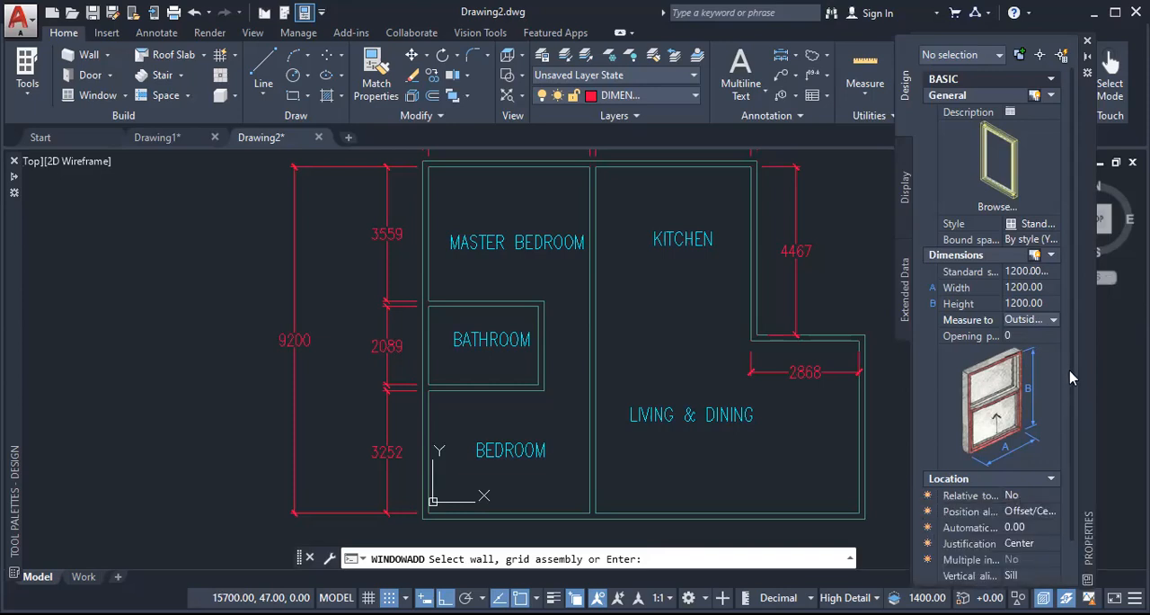
{"action": "scroll", "scroll_direction": "down", "scroll_amount": 3}
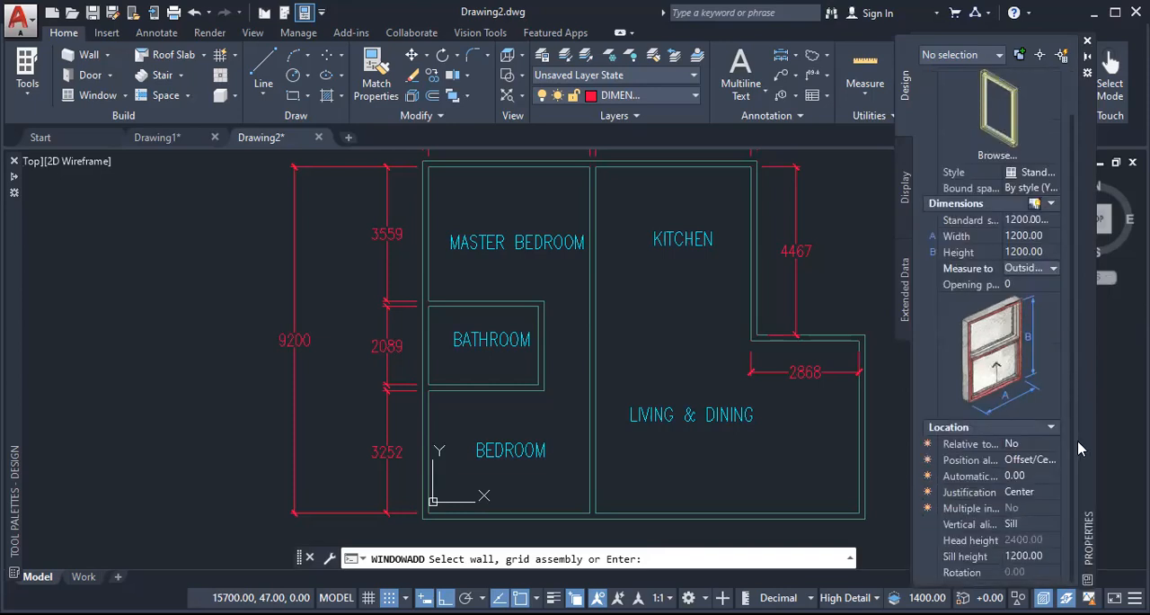
{"action": "mouse_move", "coordinate": [1032, 463]}
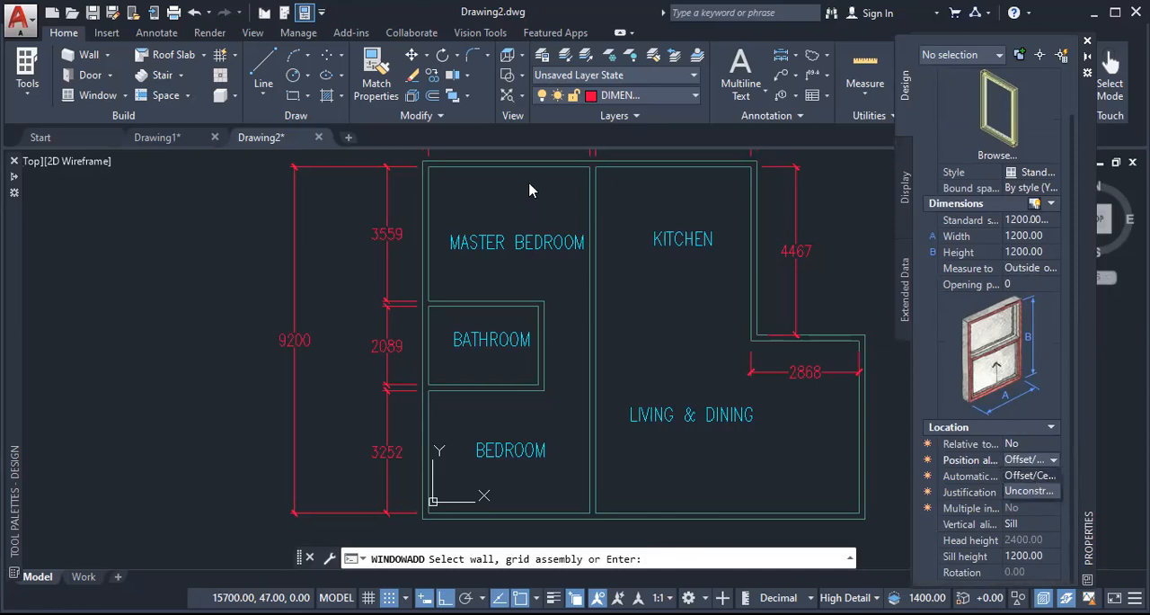
{"action": "mouse_move", "coordinate": [584, 159]}
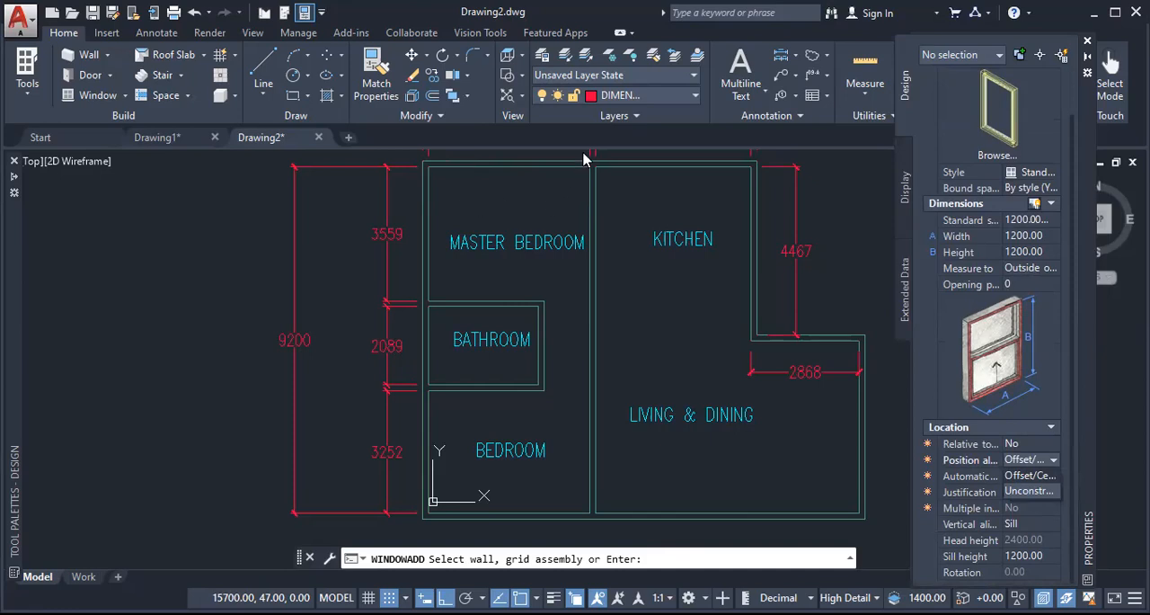
{"action": "mouse_move", "coordinate": [551, 181]}
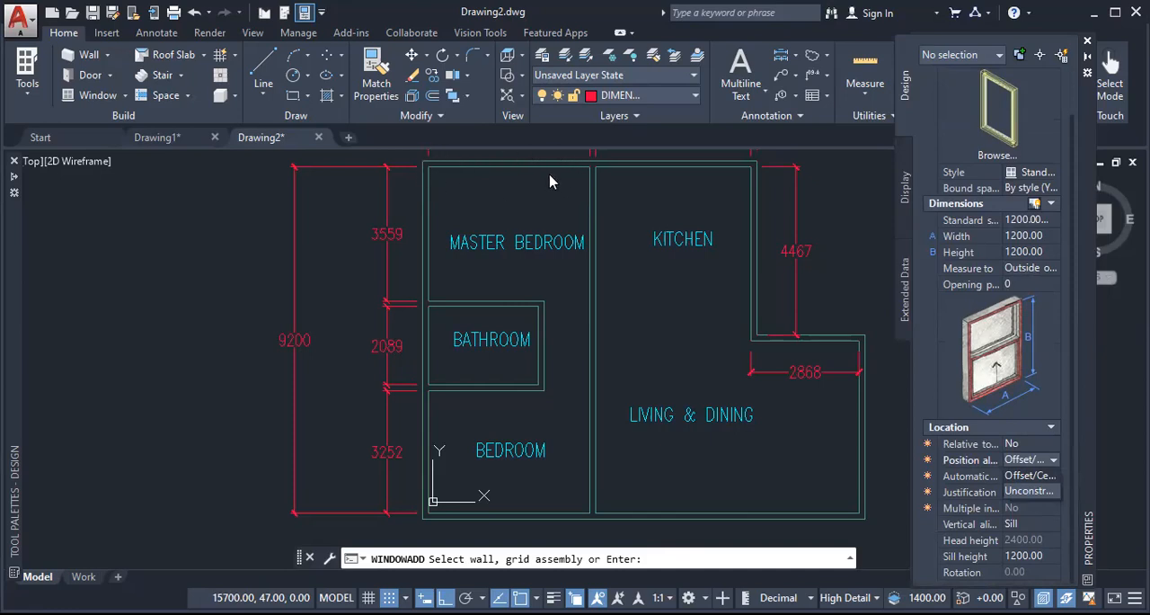
{"action": "mouse_move", "coordinate": [512, 162]}
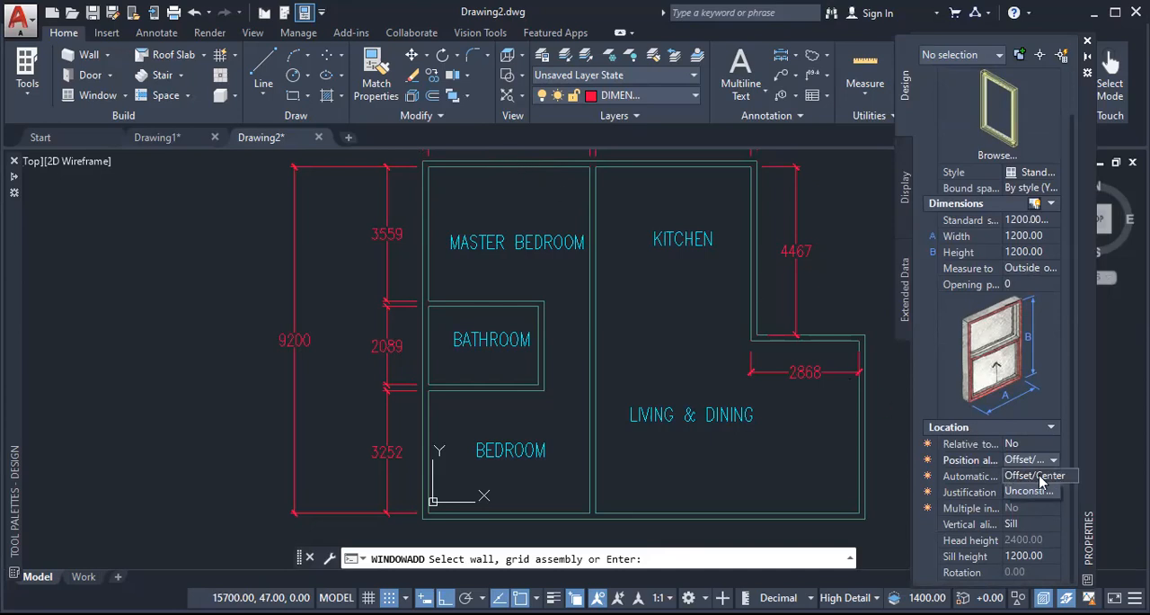
{"action": "mouse_move", "coordinate": [1038, 482]}
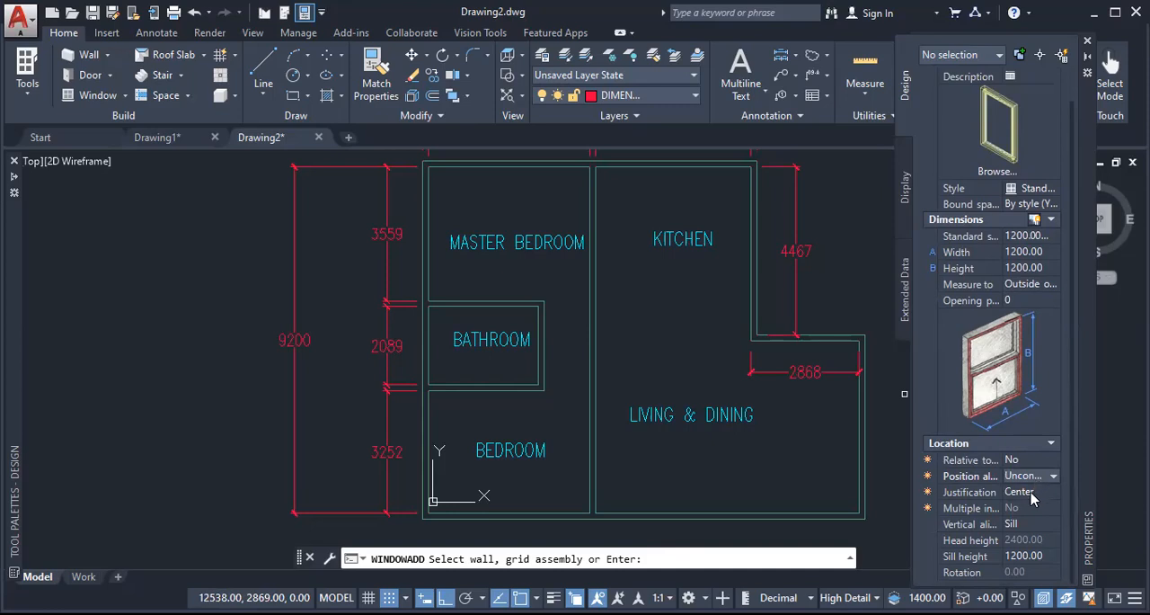
{"action": "mouse_move", "coordinate": [1045, 494]}
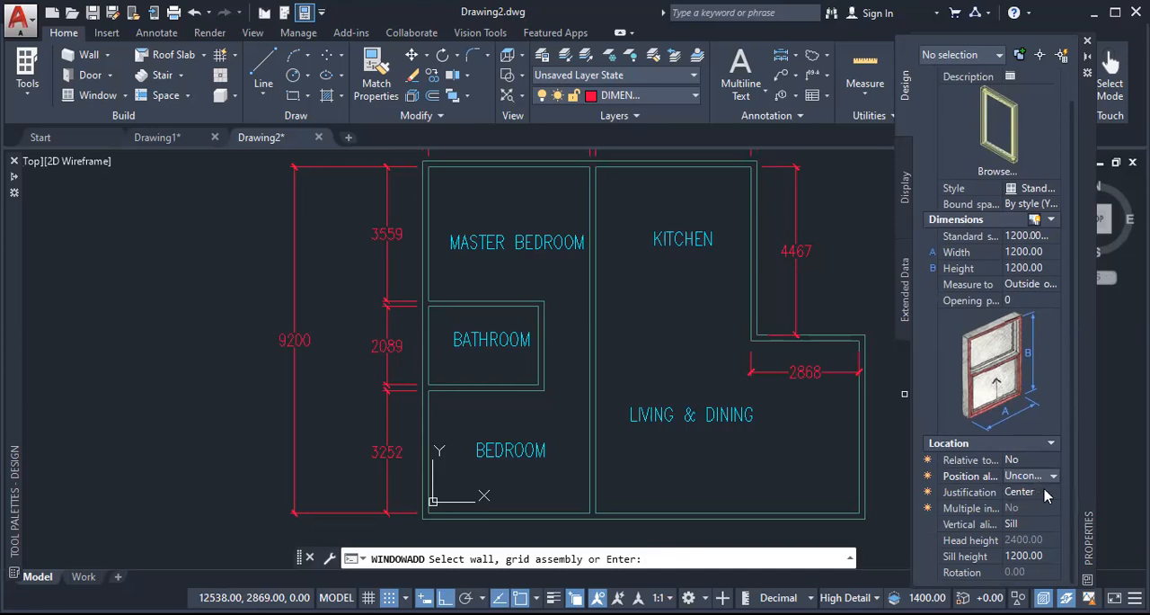
{"action": "mouse_move", "coordinate": [1045, 508]}
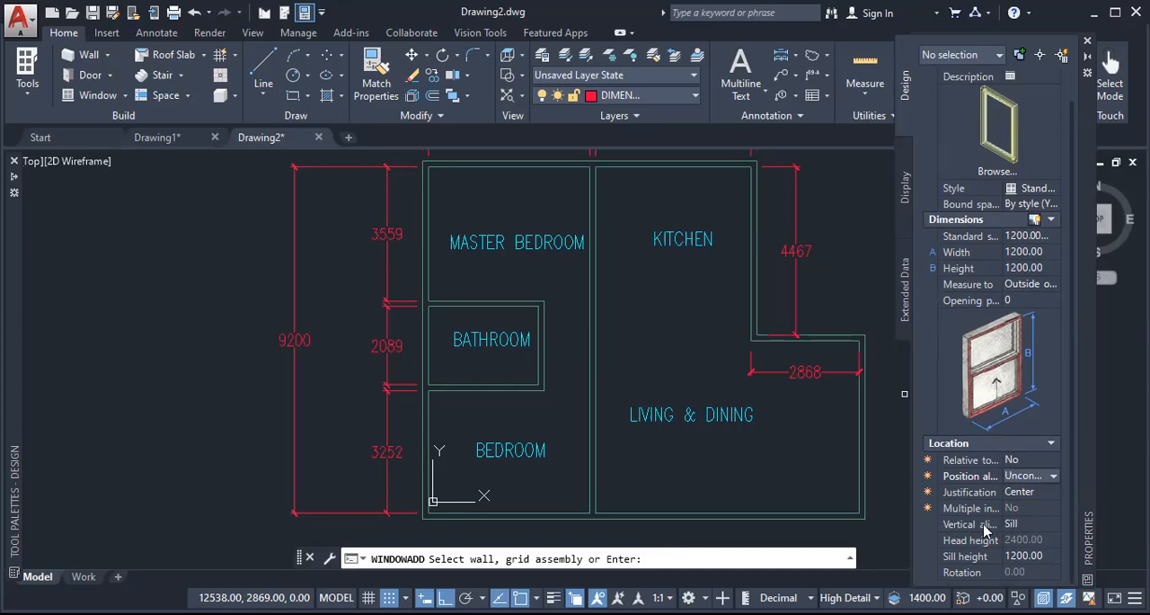
{"action": "mouse_move", "coordinate": [971, 524]}
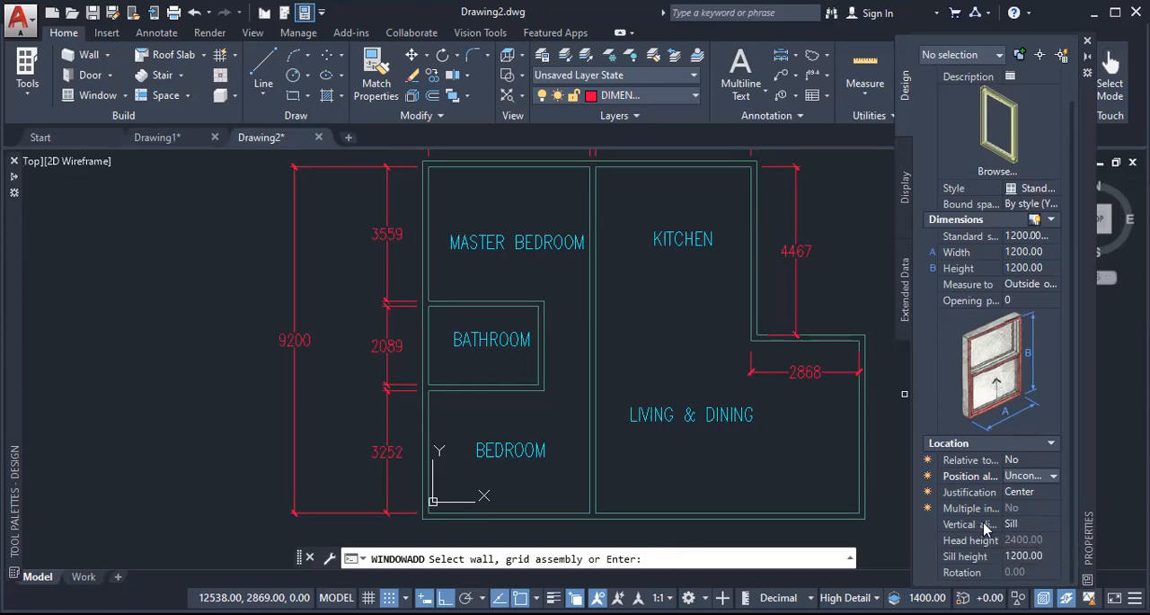
{"action": "mouse_move", "coordinate": [969, 524]}
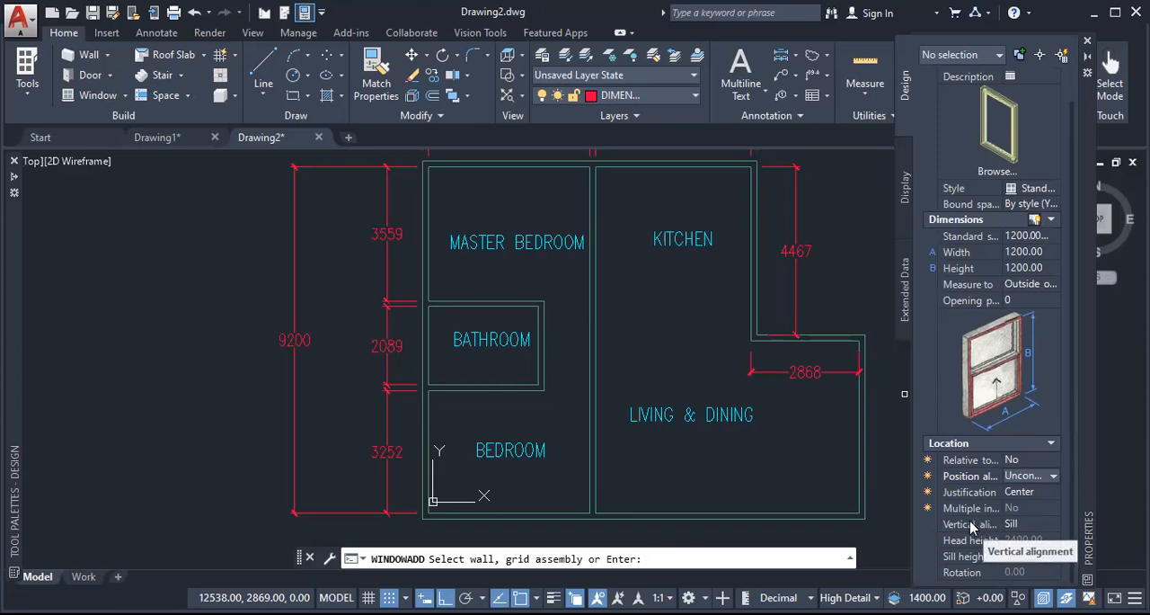
{"action": "mouse_move", "coordinate": [986, 528]}
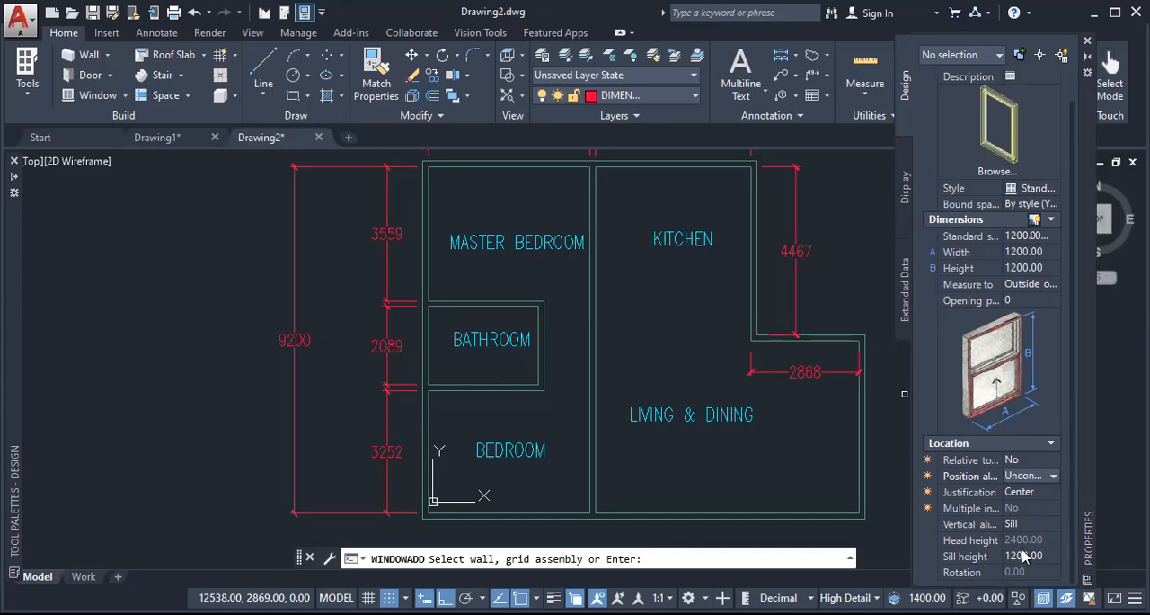
{"action": "mouse_move", "coordinate": [1022, 559]}
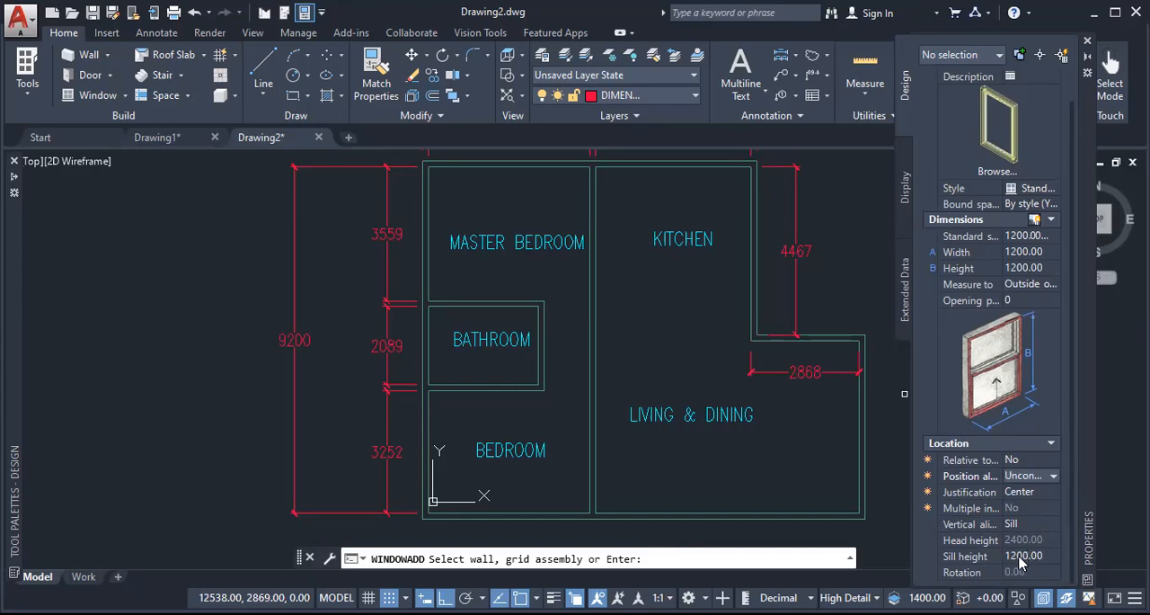
{"action": "mouse_move", "coordinate": [1026, 562]}
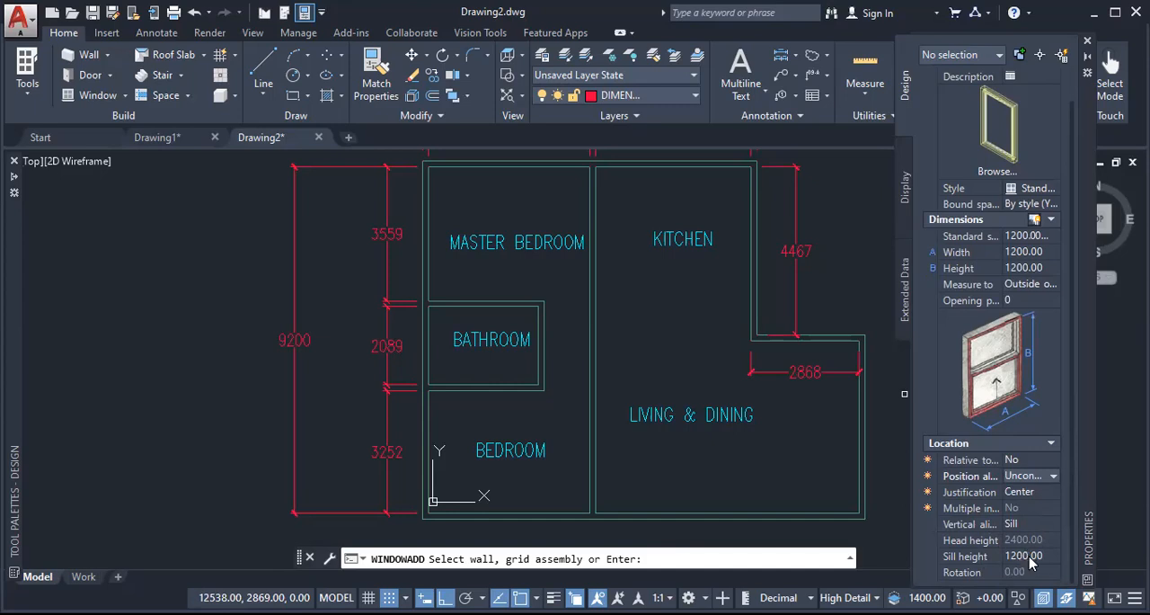
{"action": "mouse_move", "coordinate": [966, 550]}
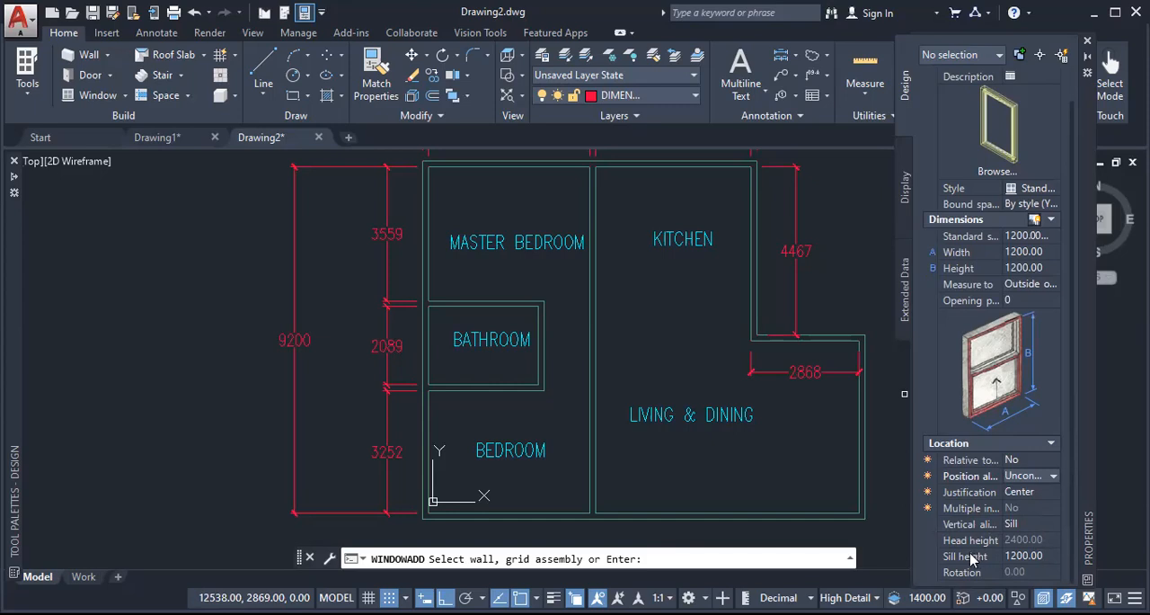
{"action": "mouse_move", "coordinate": [1019, 528]}
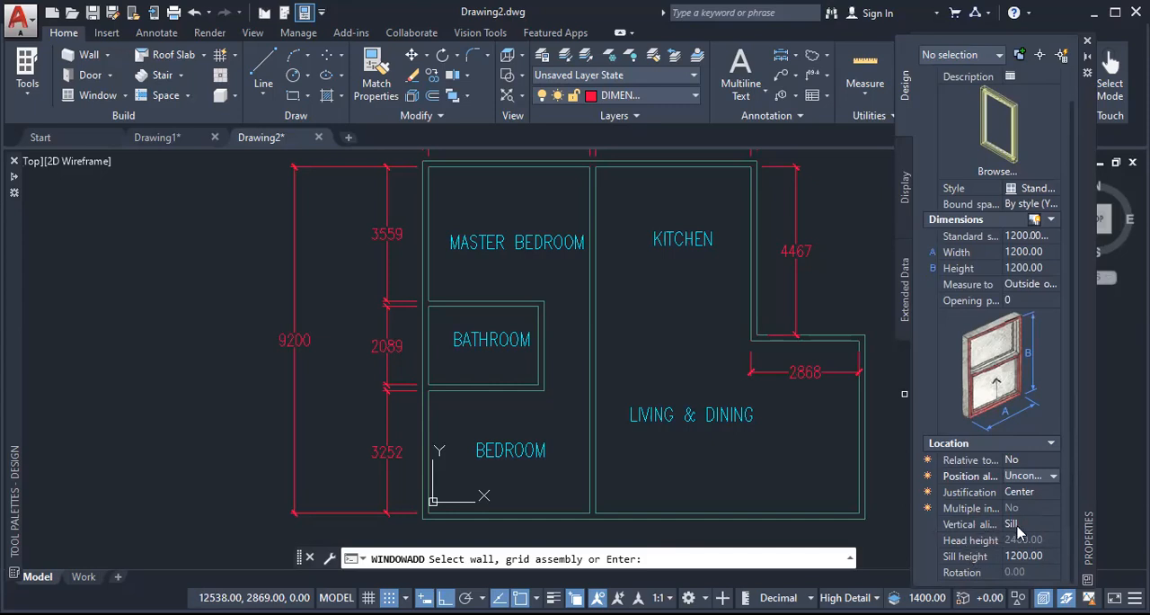
{"action": "mouse_move", "coordinate": [925, 439]}
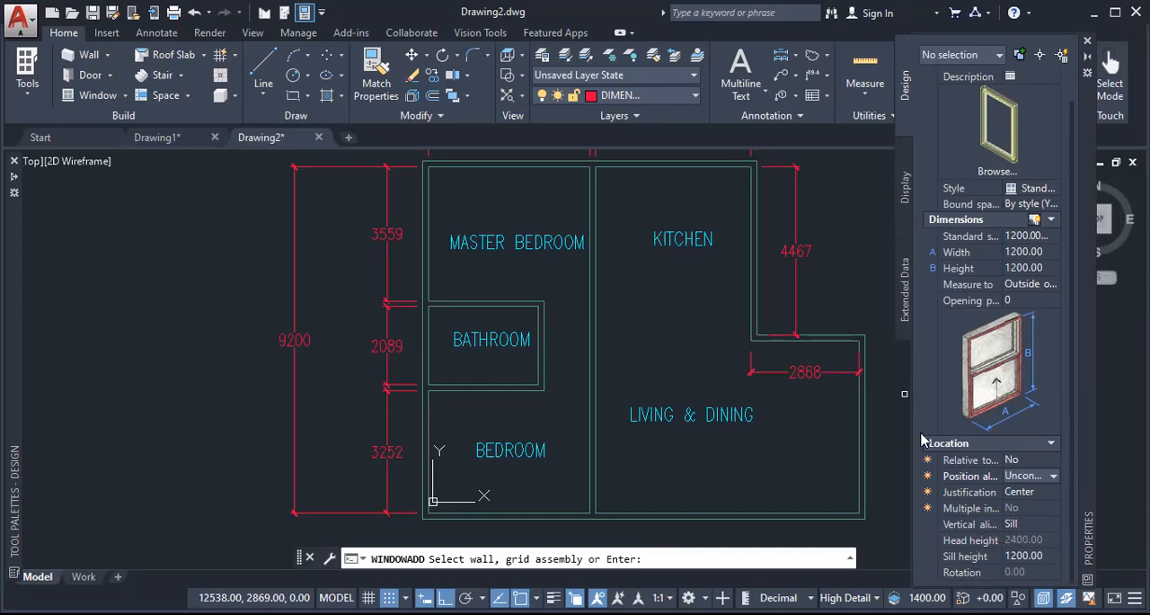
{"action": "mouse_move", "coordinate": [713, 42]}
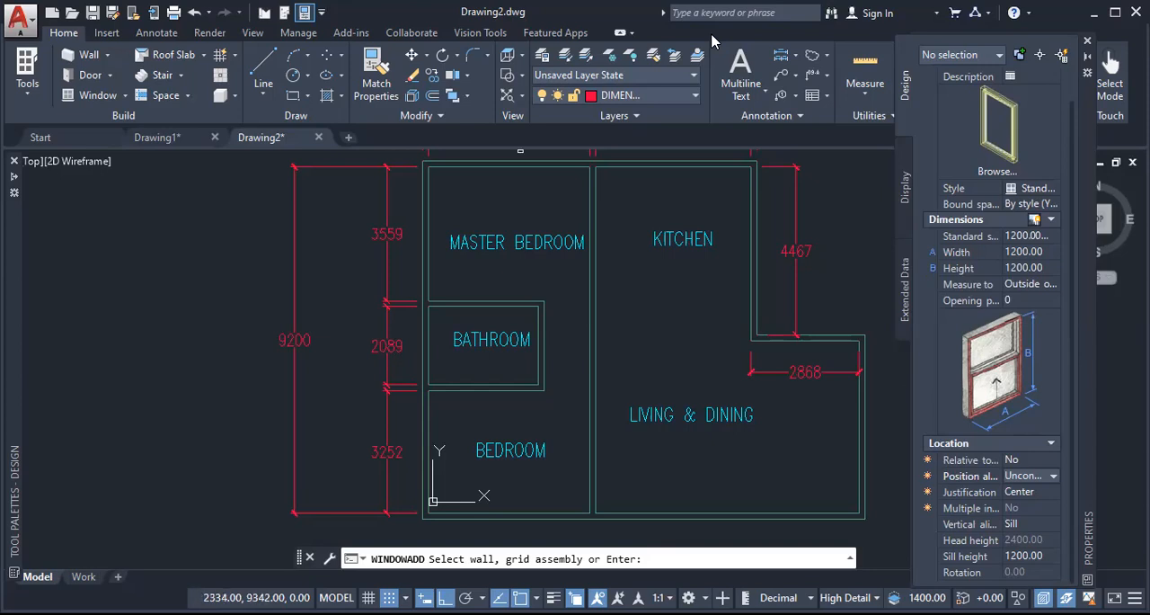
{"action": "mouse_move", "coordinate": [159, 241]}
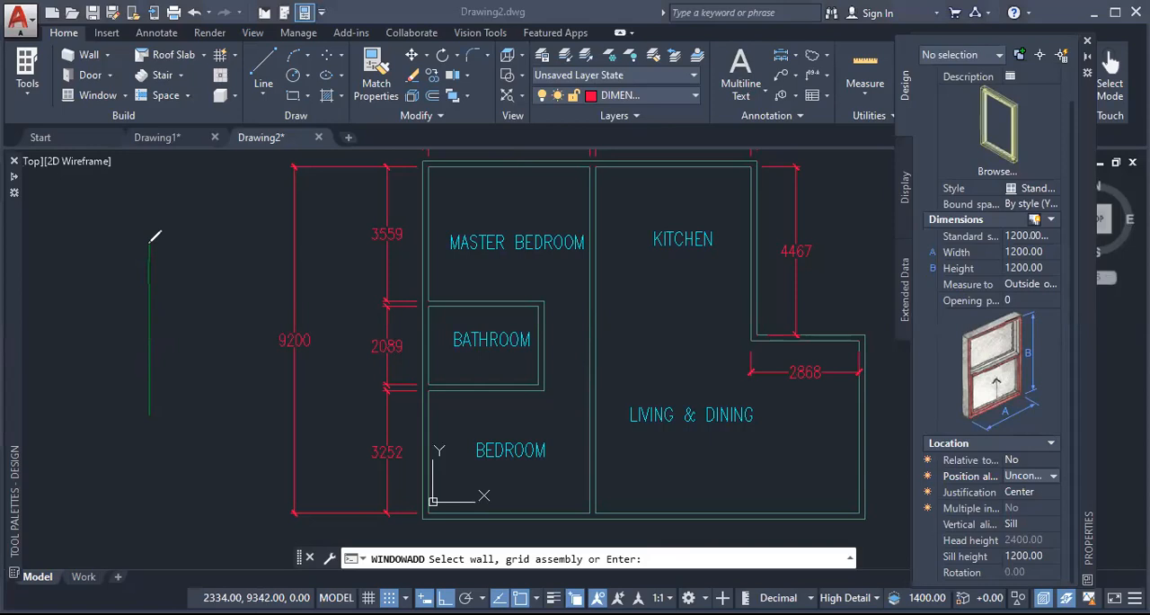
{"action": "mouse_move", "coordinate": [274, 321]}
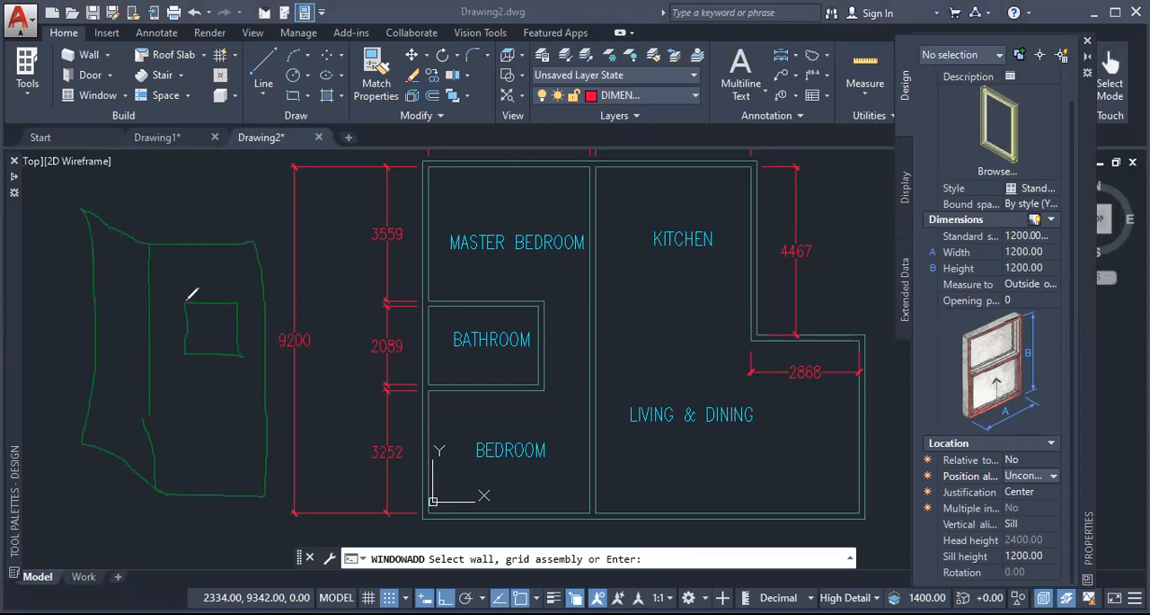
{"action": "mouse_move", "coordinate": [508, 133]}
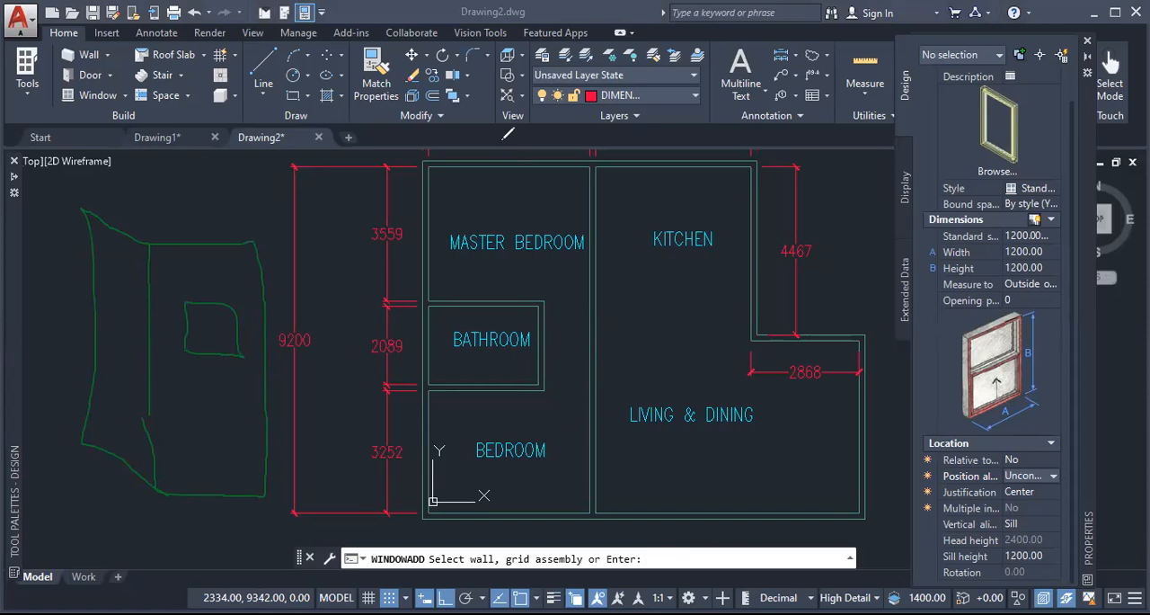
{"action": "mouse_move", "coordinate": [225, 349]}
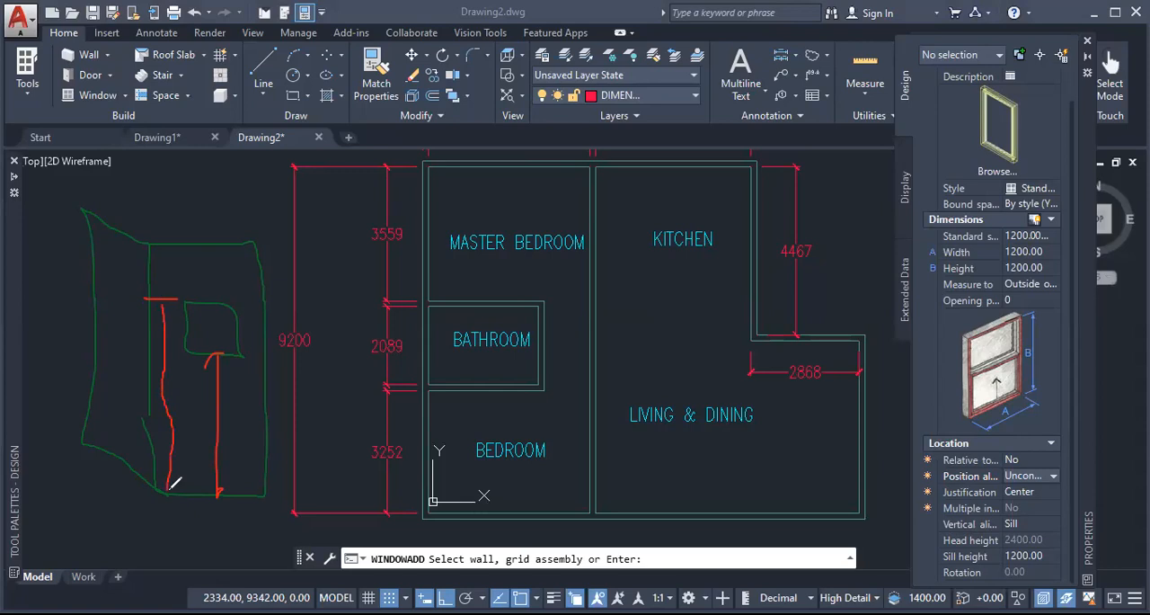
{"action": "mouse_move", "coordinate": [171, 294]}
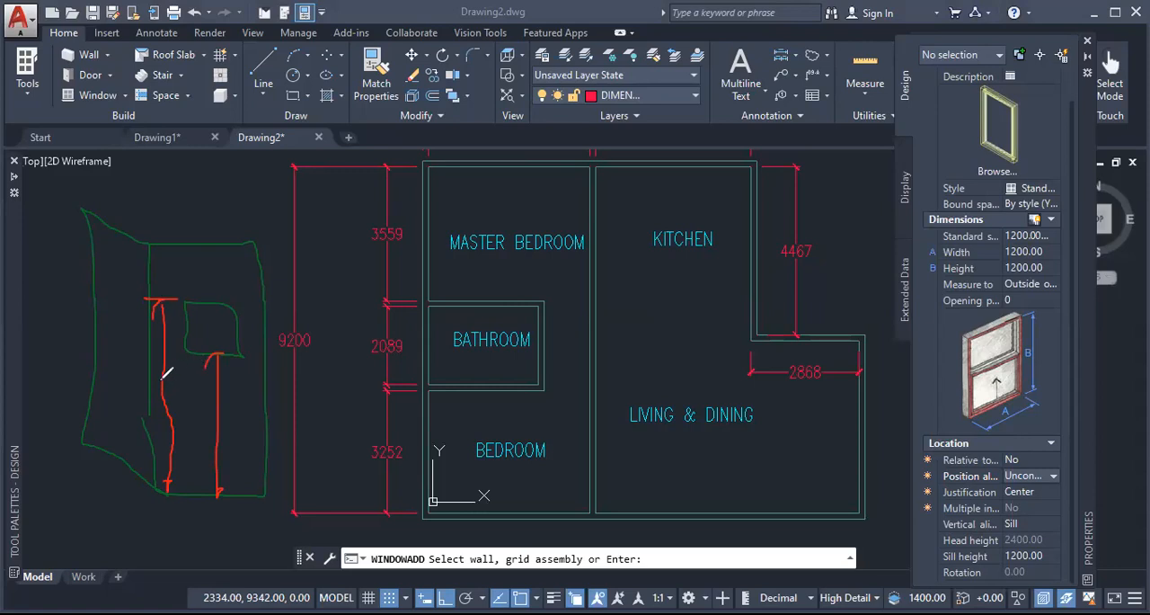
{"action": "mouse_move", "coordinate": [220, 330]}
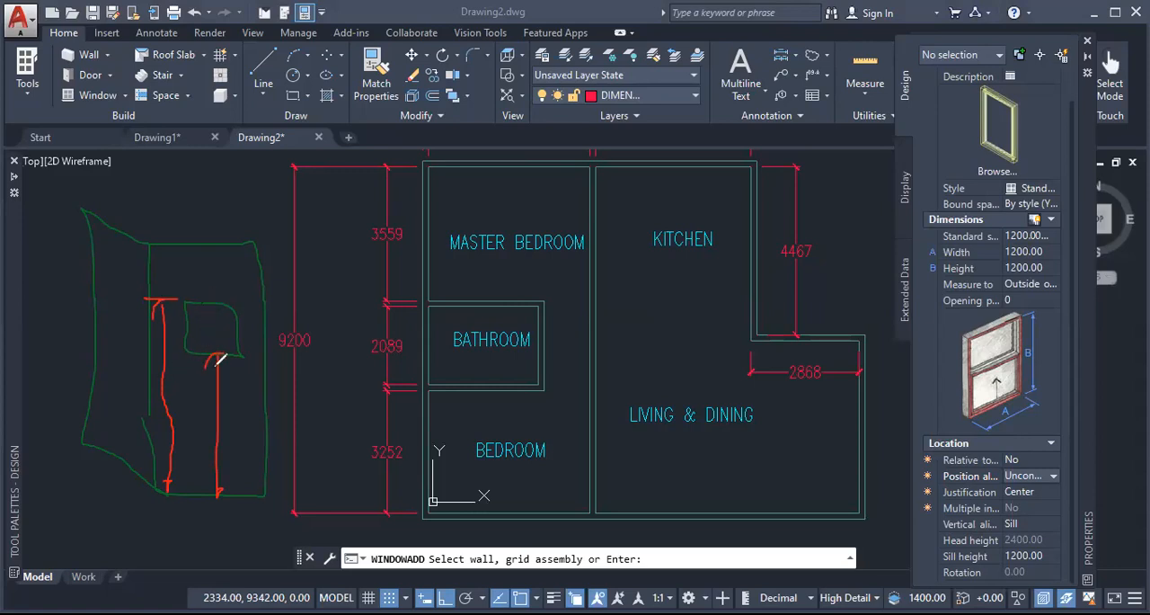
{"action": "mouse_move", "coordinate": [202, 344]}
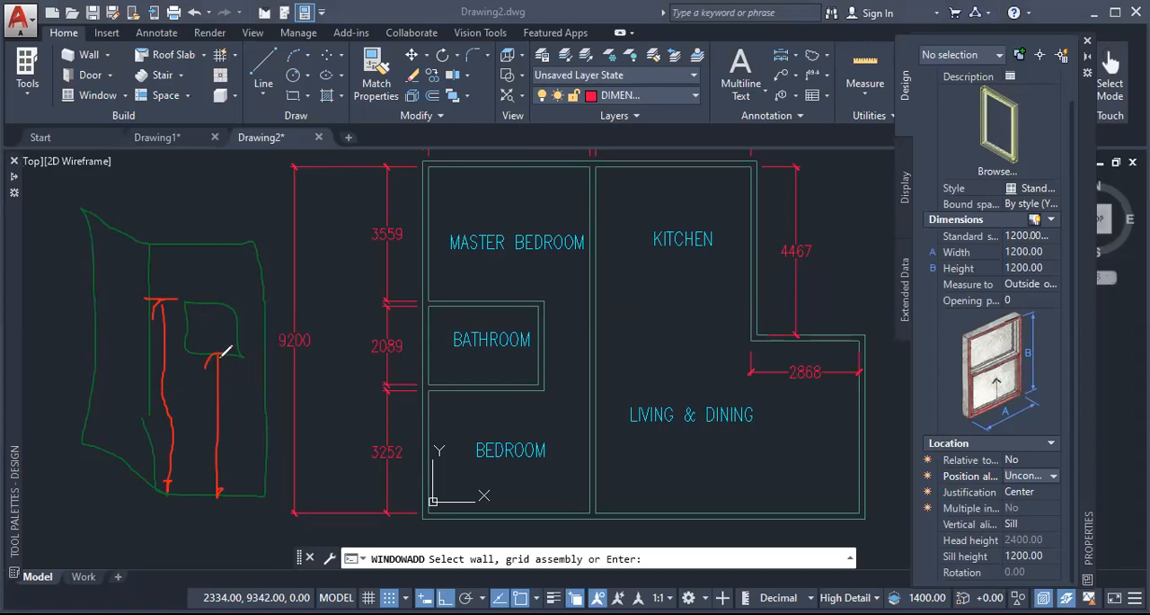
{"action": "mouse_move", "coordinate": [198, 310]}
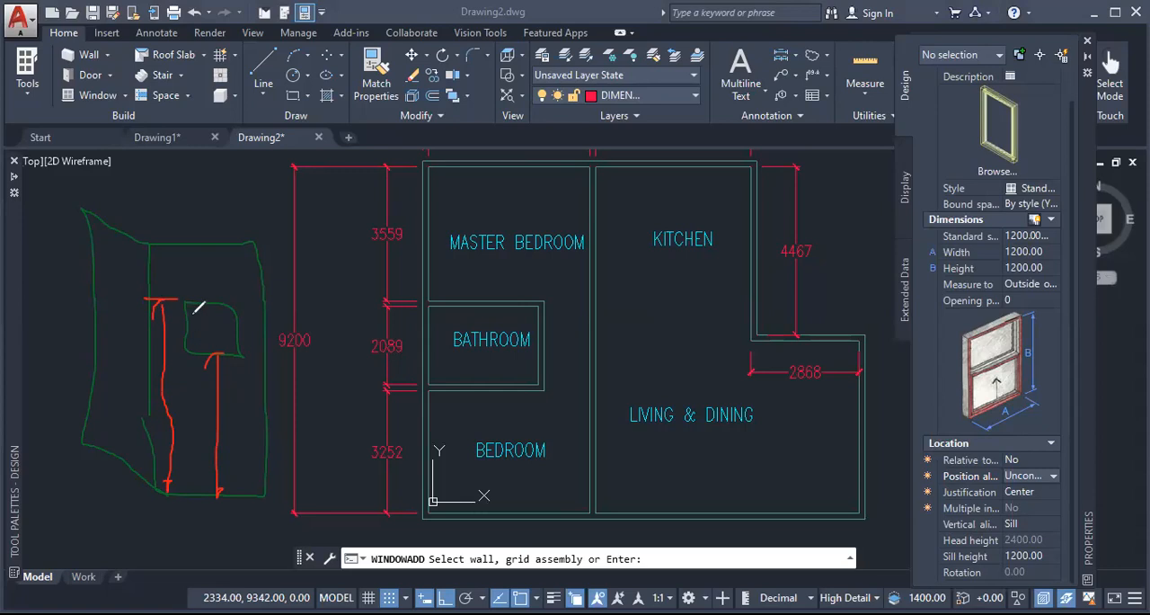
{"action": "mouse_move", "coordinate": [166, 321]}
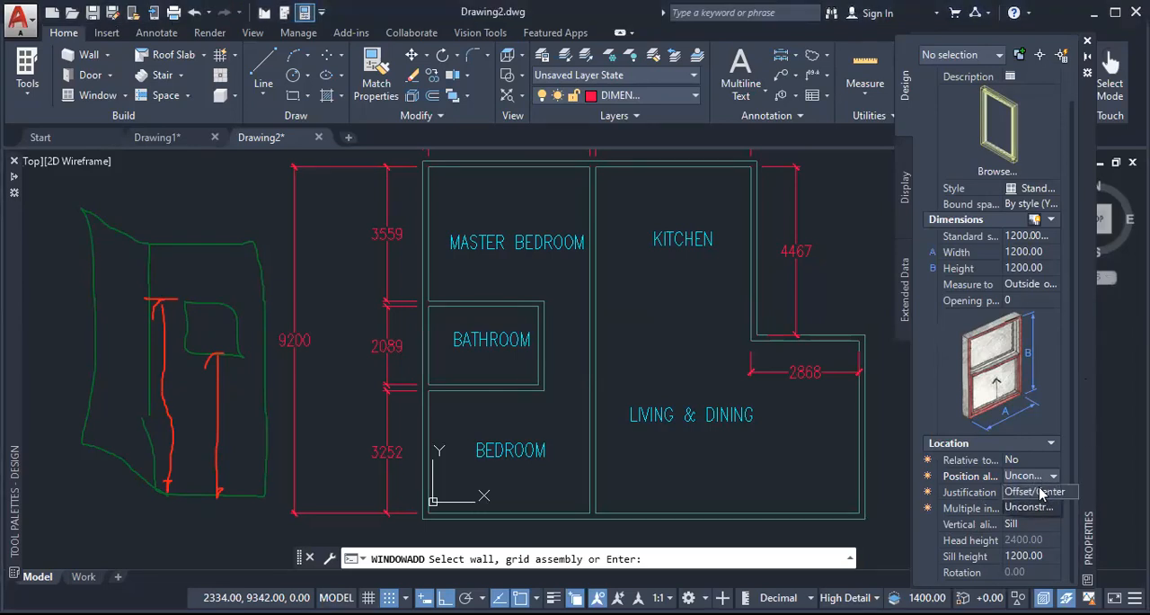
Set Position along wall to Offset/Center with an automatic offset of 0.
{"action": "left_click", "coordinate": [1031, 475]}
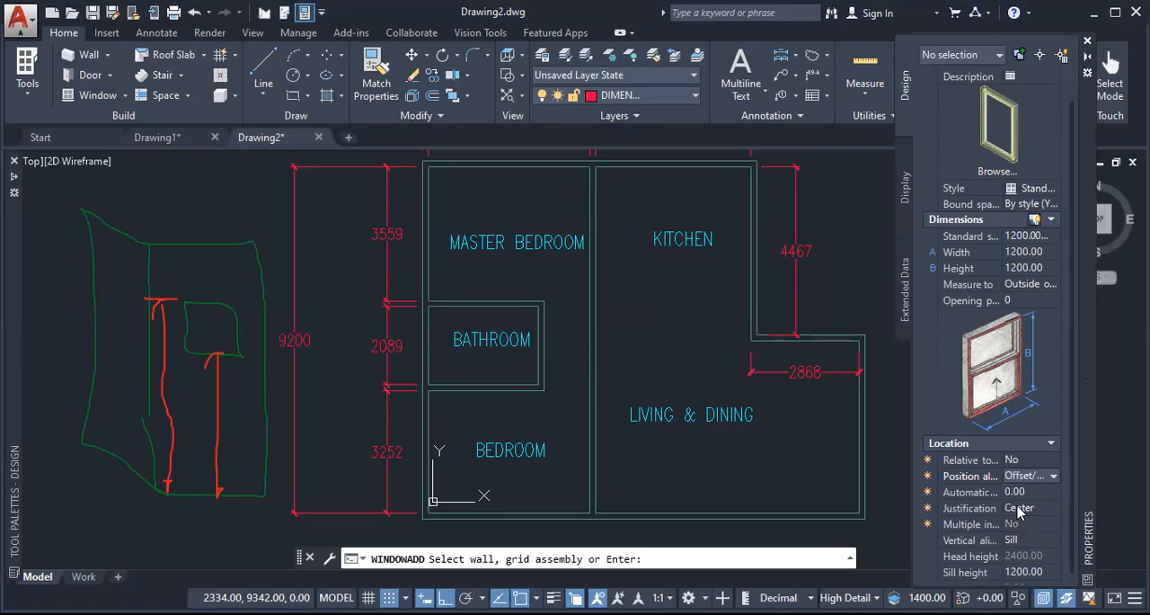
{"action": "mouse_move", "coordinate": [1031, 503]}
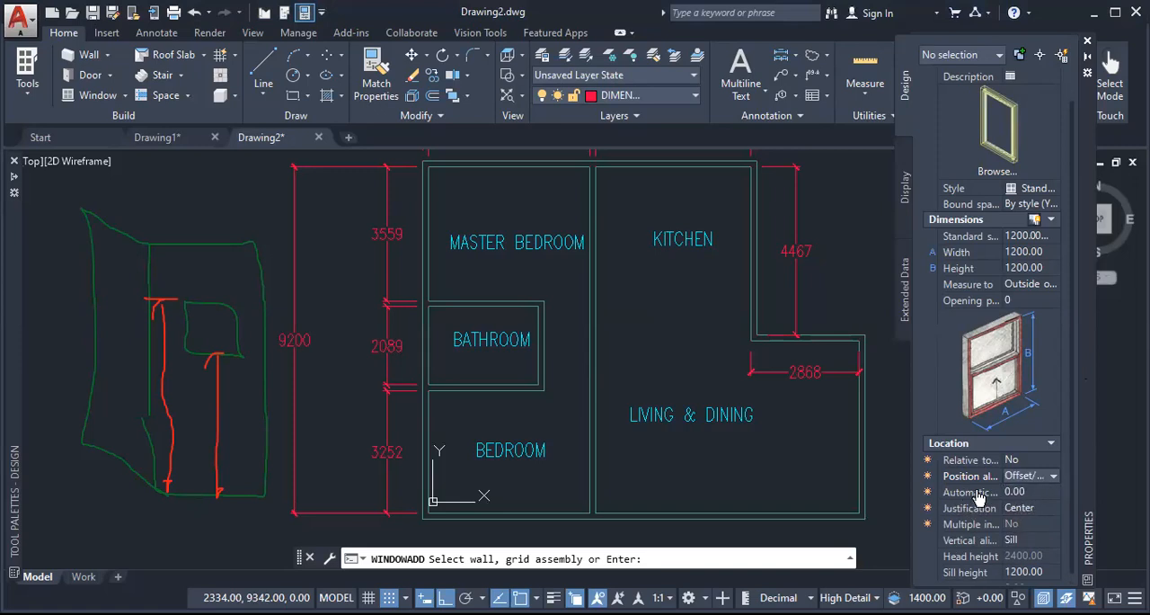
{"action": "mouse_move", "coordinate": [975, 492]}
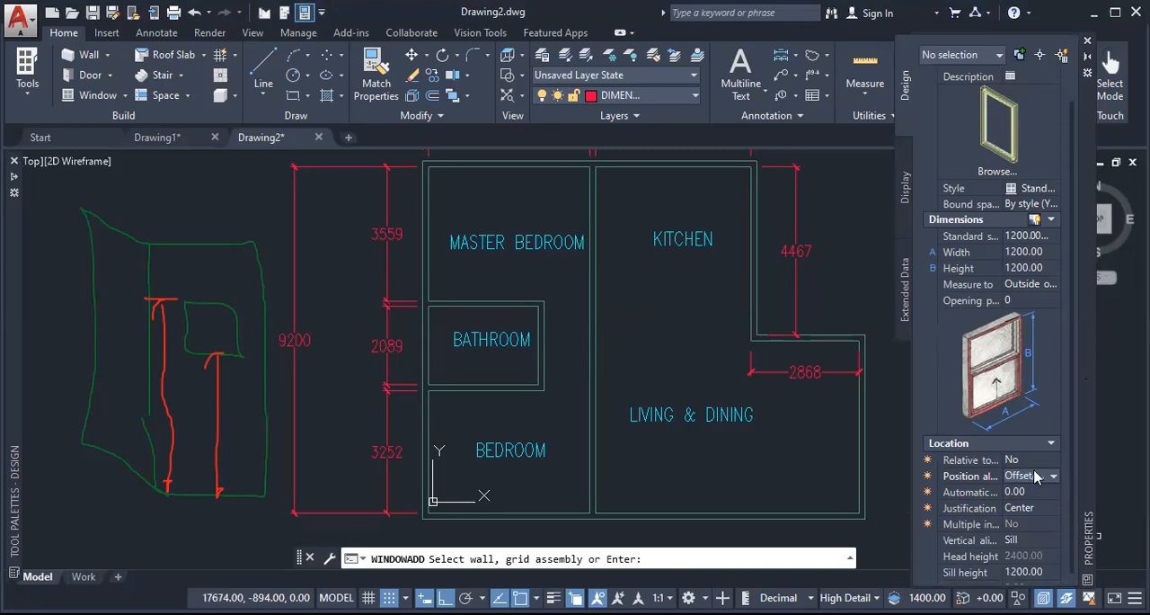
{"action": "left_click", "coordinate": [1052, 476]}
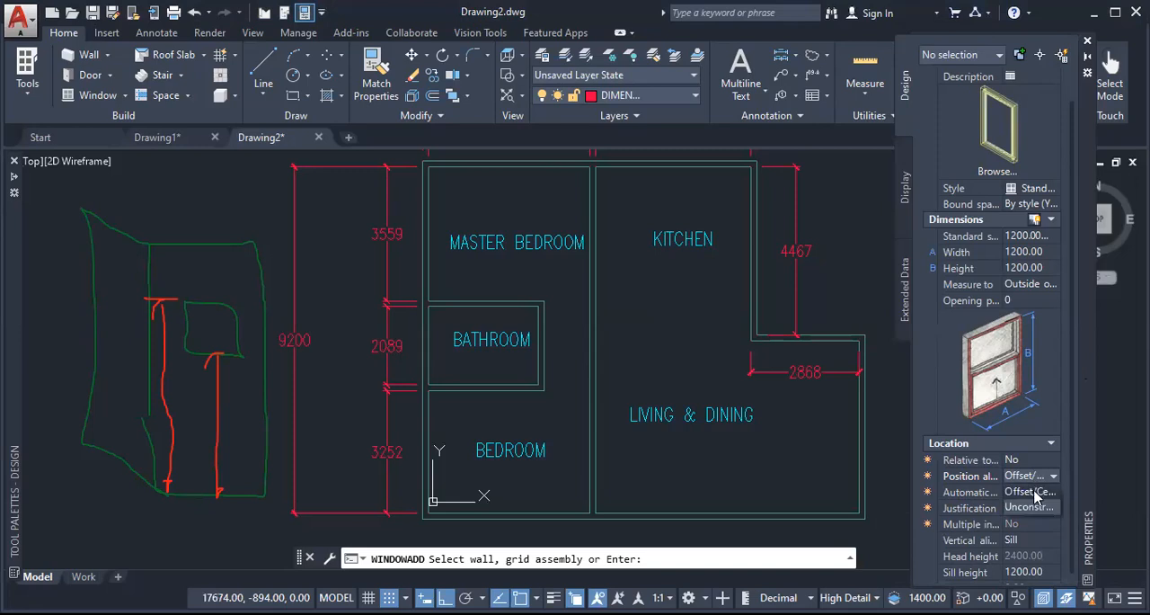
{"action": "left_click", "coordinate": [1029, 491]}
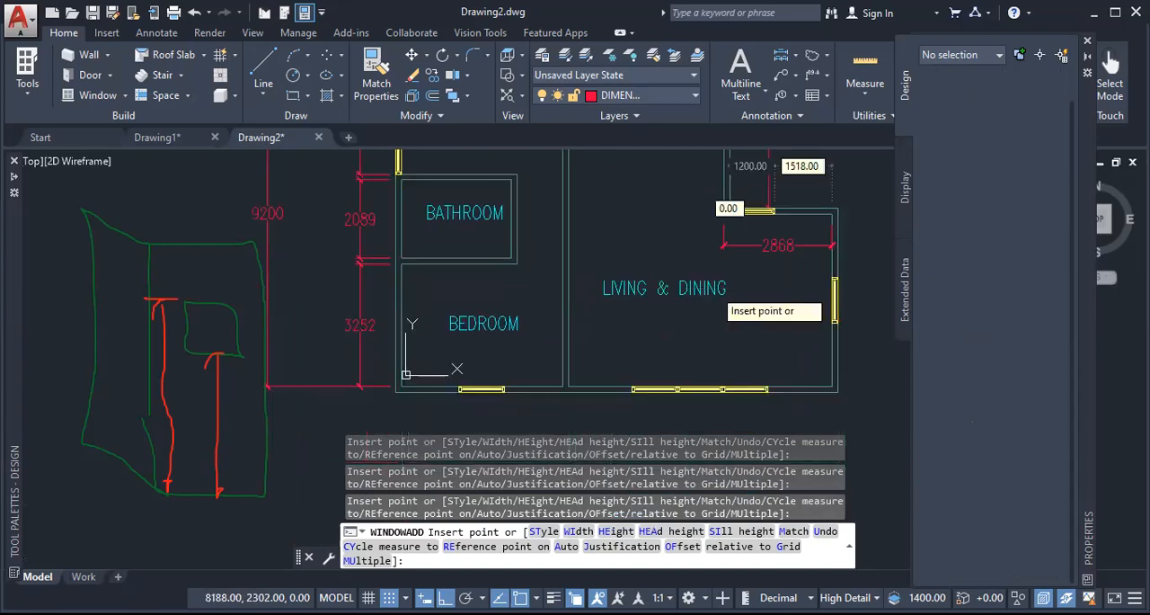
End WINDOWADD with windows in the master bedroom, kitchen and living-dining walls.
{"action": "key", "text": "Escape"}
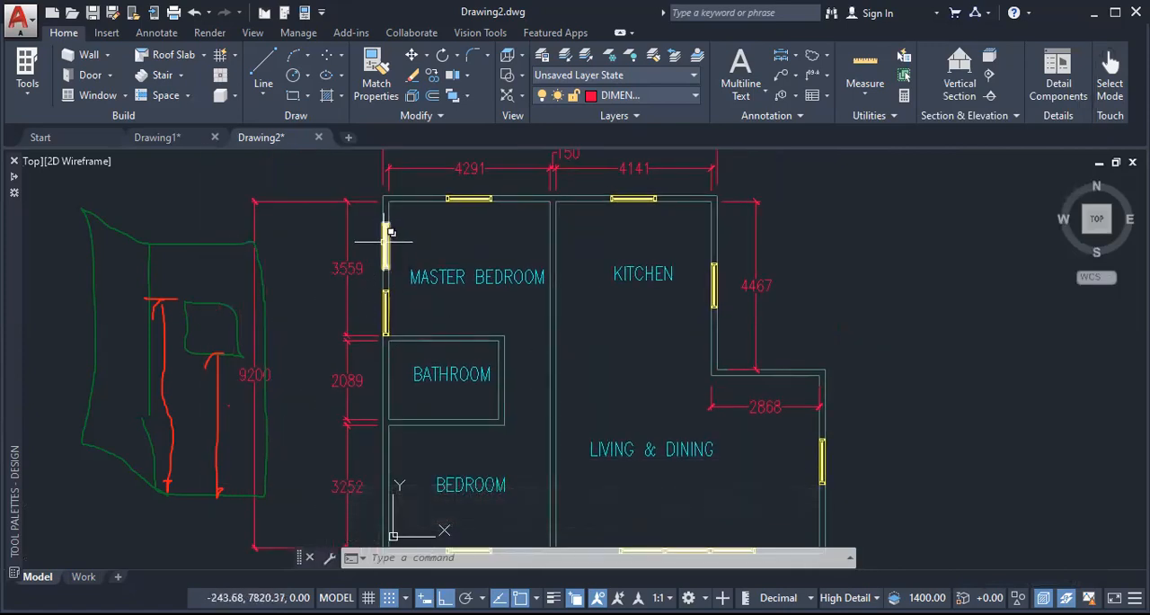
{"action": "mouse_move", "coordinate": [364, 260]}
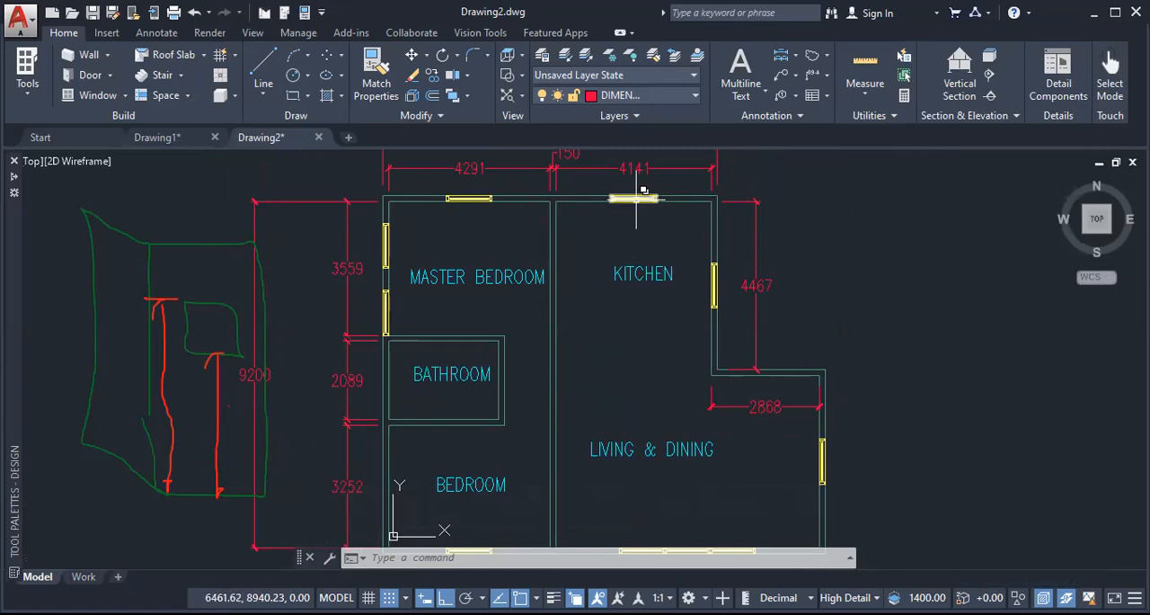
Stretch the kitchen's top-wall window from 1200 to 1500 wide using its end grip.
{"action": "left_click", "coordinate": [642, 196]}
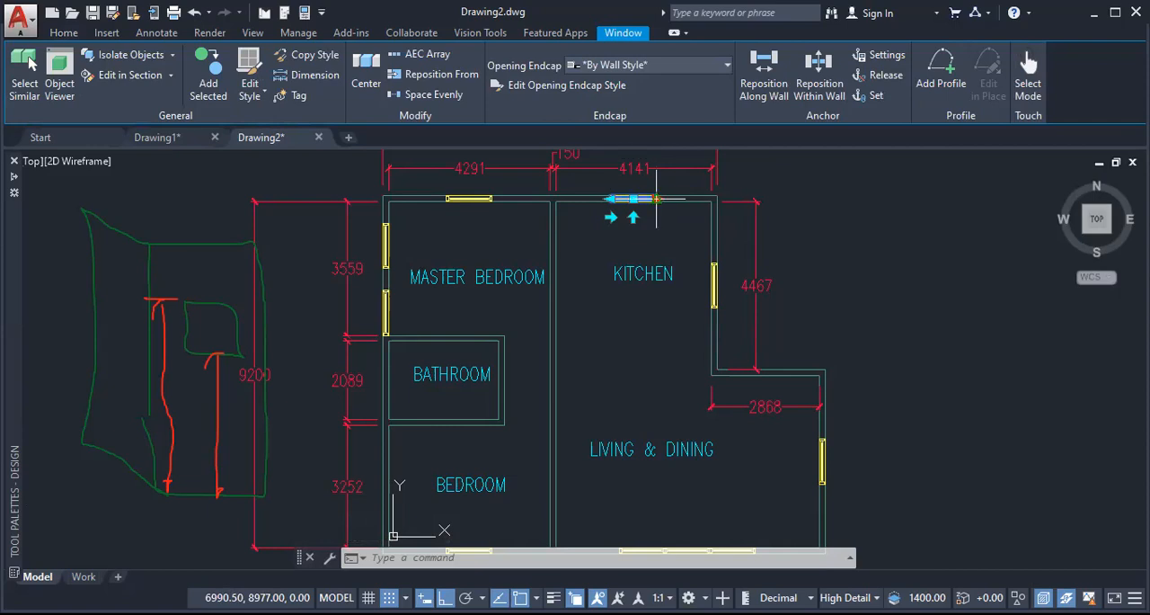
{"action": "left_click", "coordinate": [633, 198]}
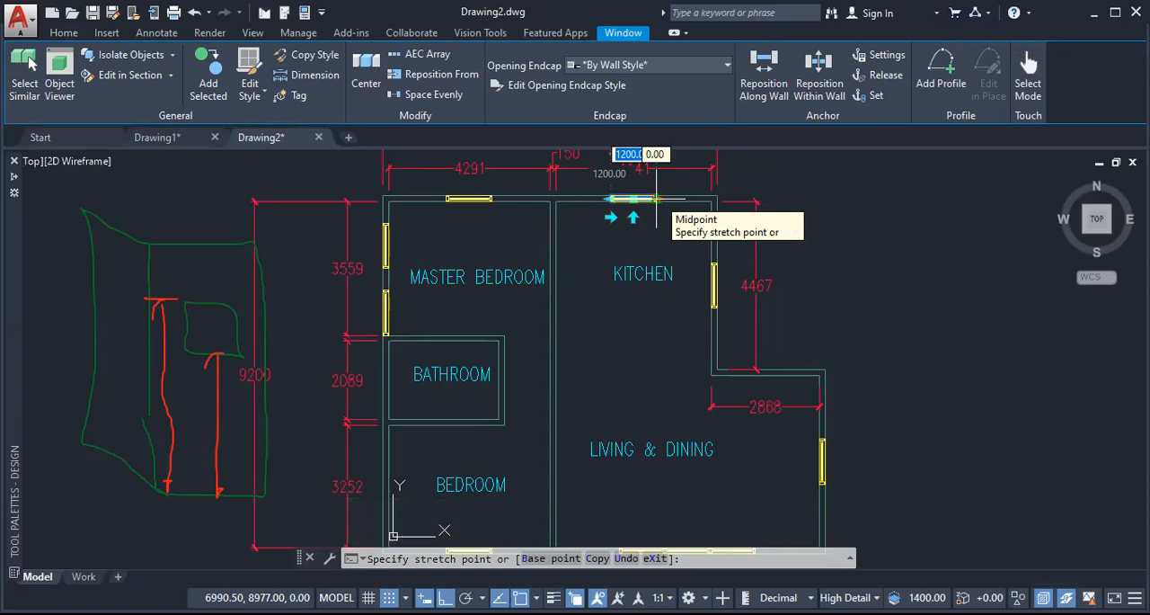
{"action": "mouse_move", "coordinate": [661, 205]}
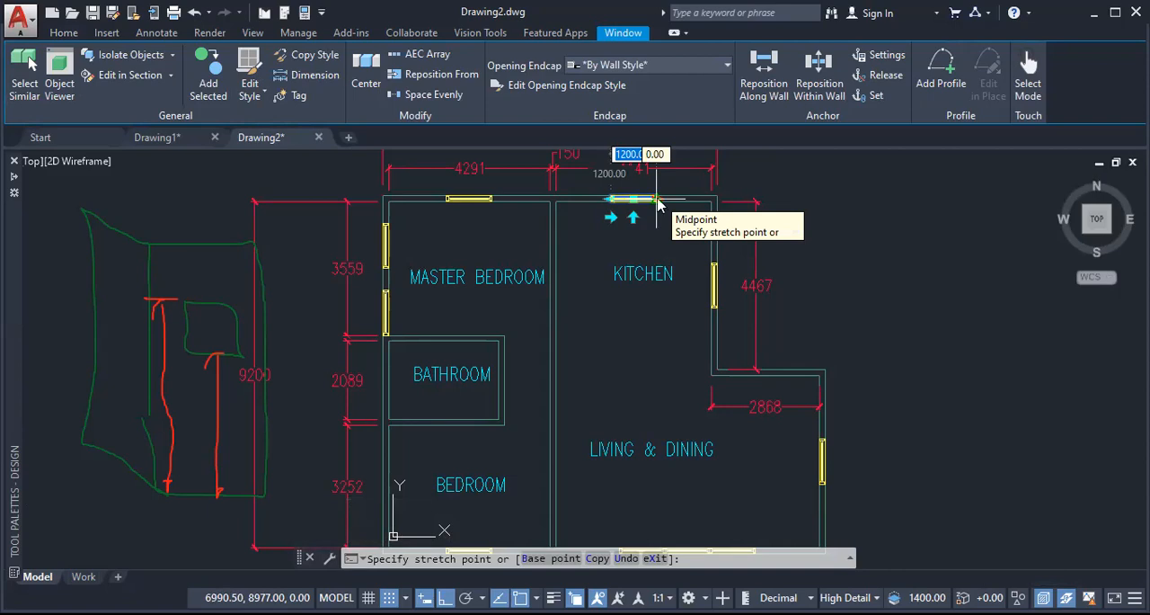
{"action": "type", "text": "1500"}
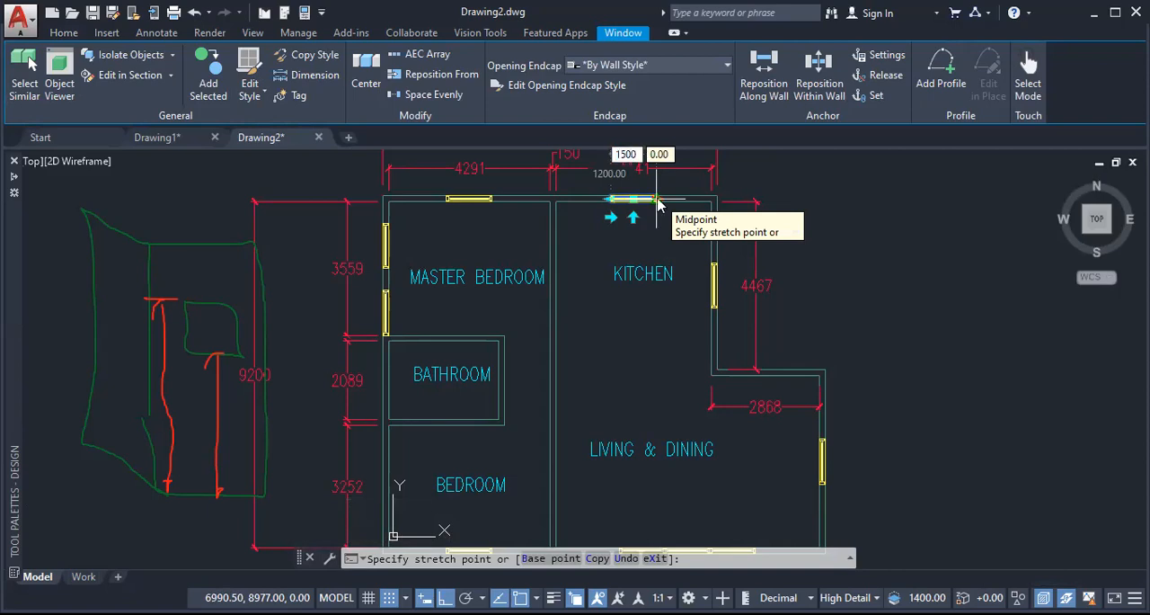
{"action": "type", "text": "1200.0"}
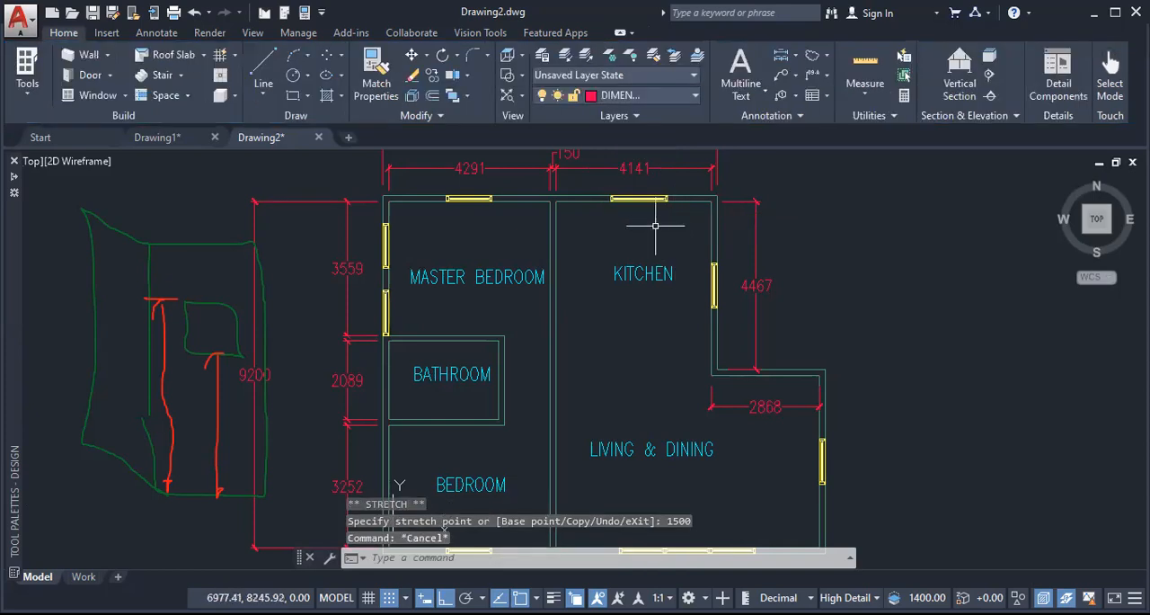
{"action": "mouse_move", "coordinate": [647, 196]}
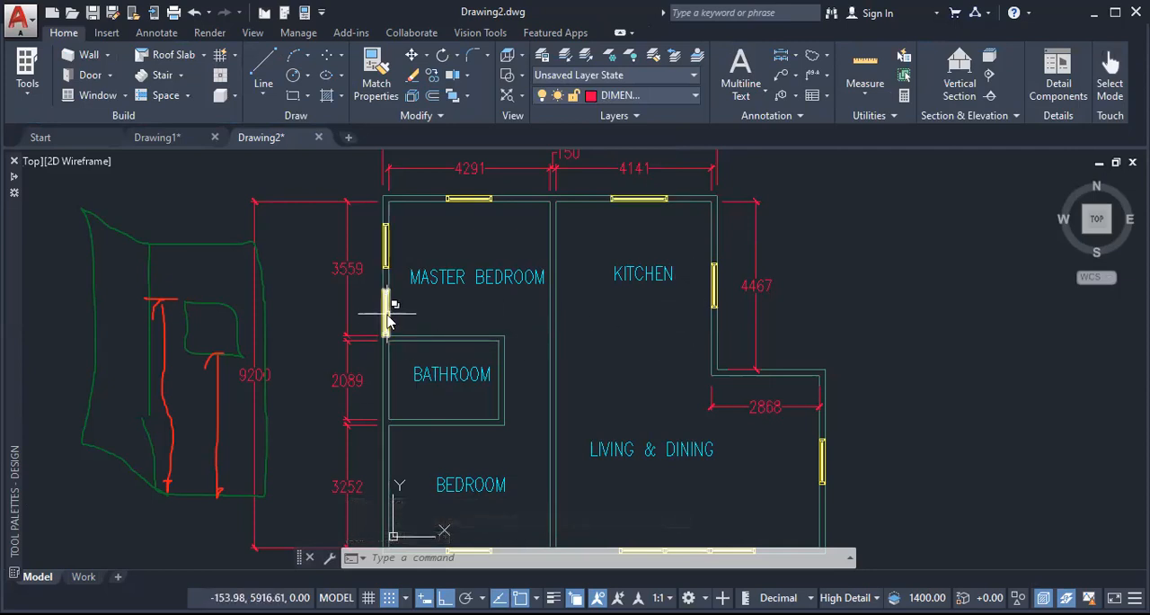
{"action": "left_click", "coordinate": [384, 305]}
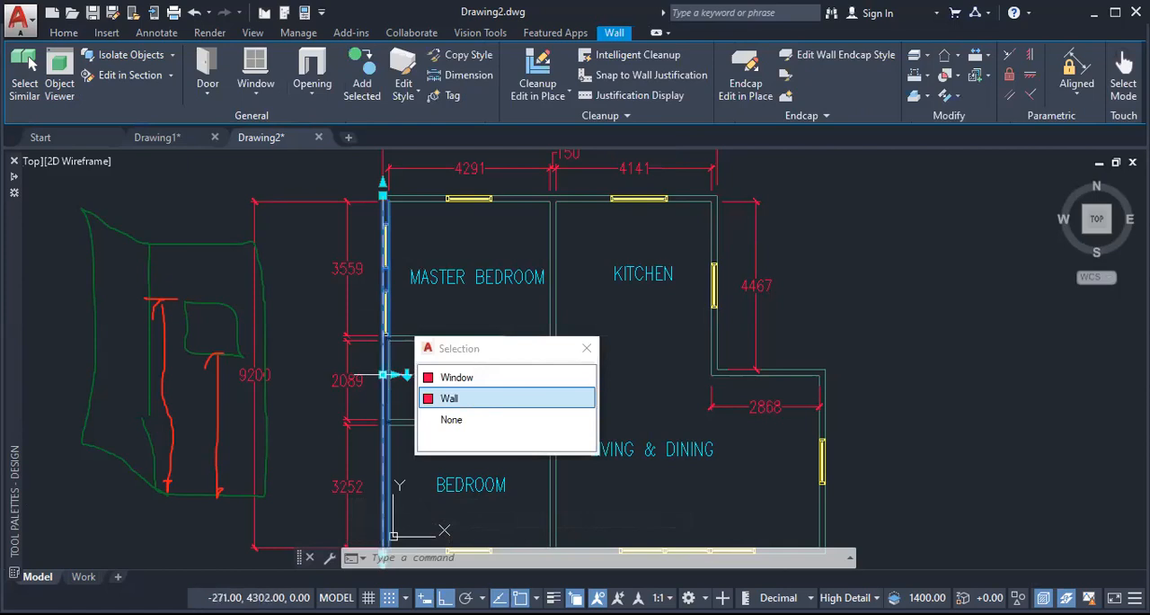
{"action": "left_click", "coordinate": [449, 398]}
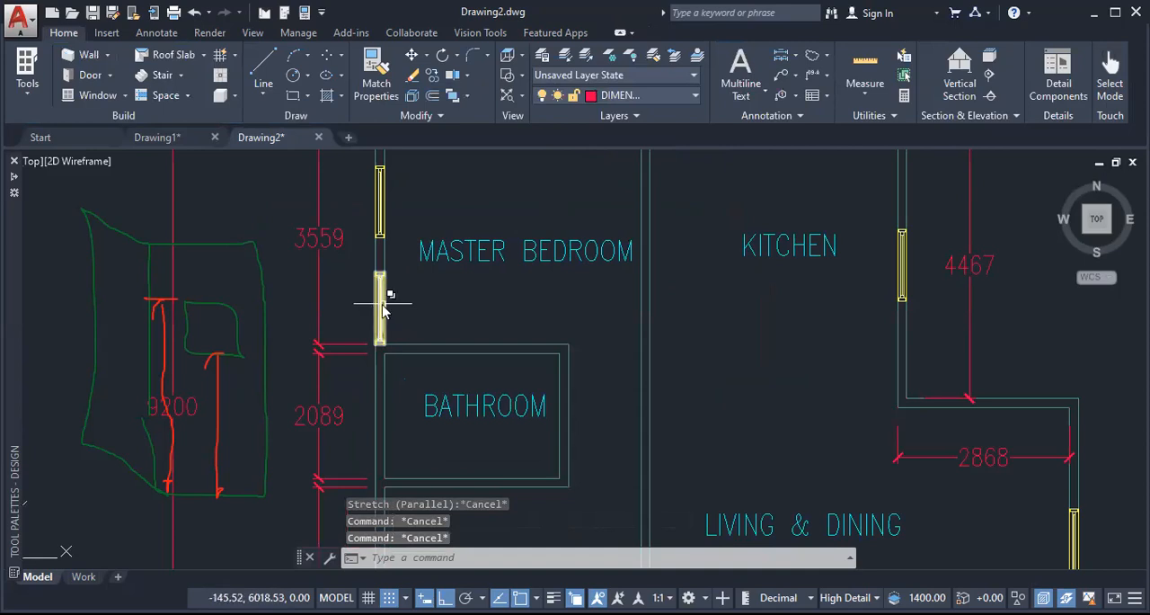
{"action": "left_click", "coordinate": [380, 308]}
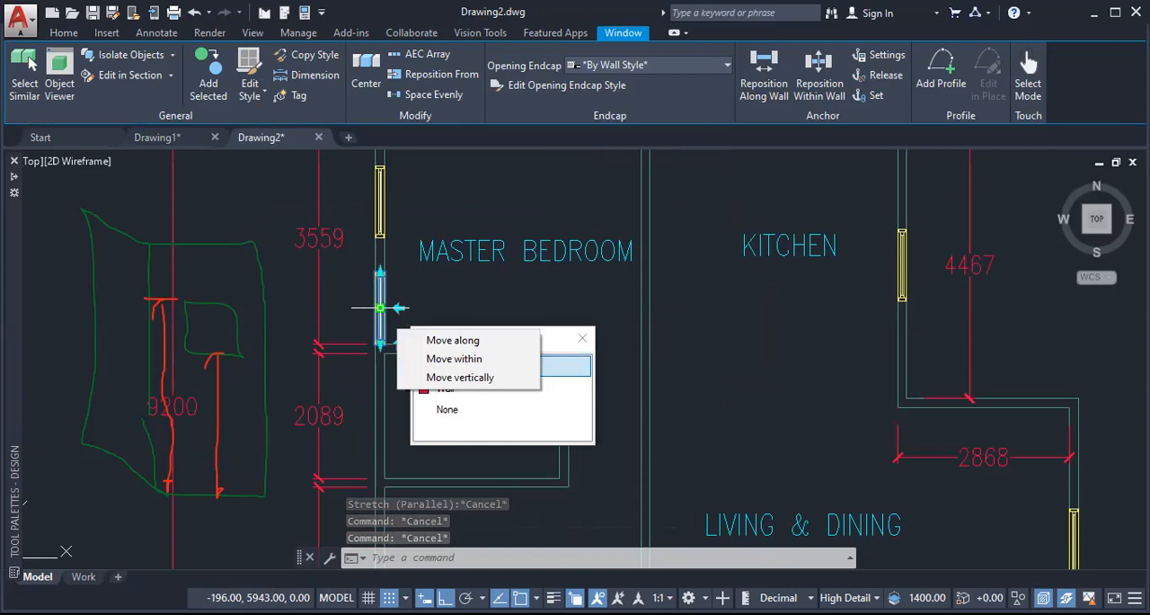
{"action": "left_click", "coordinate": [452, 340]}
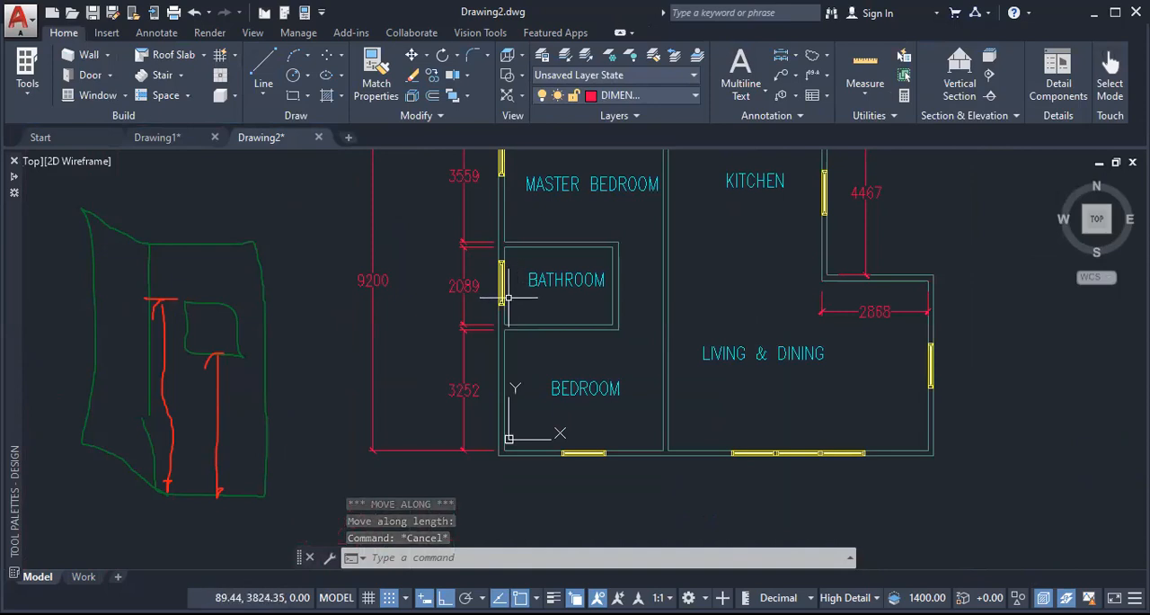
Shorten the bathroom window to 600 wide, then start and cancel moving it along the wall.
{"action": "scroll", "scroll_direction": "up", "scroll_amount": 3}
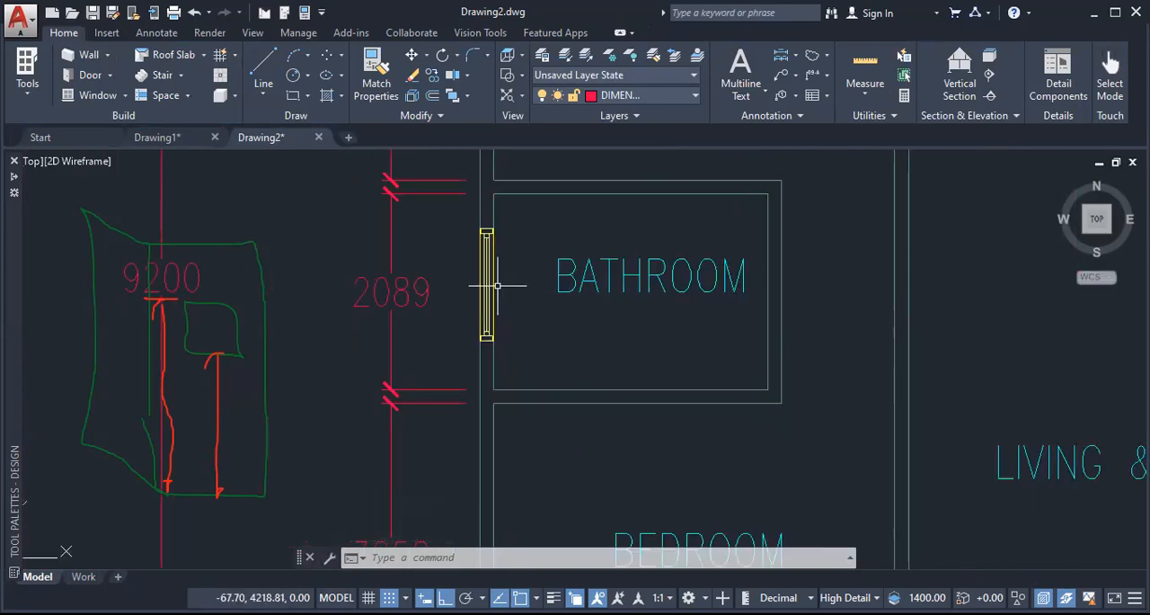
{"action": "mouse_move", "coordinate": [488, 290]}
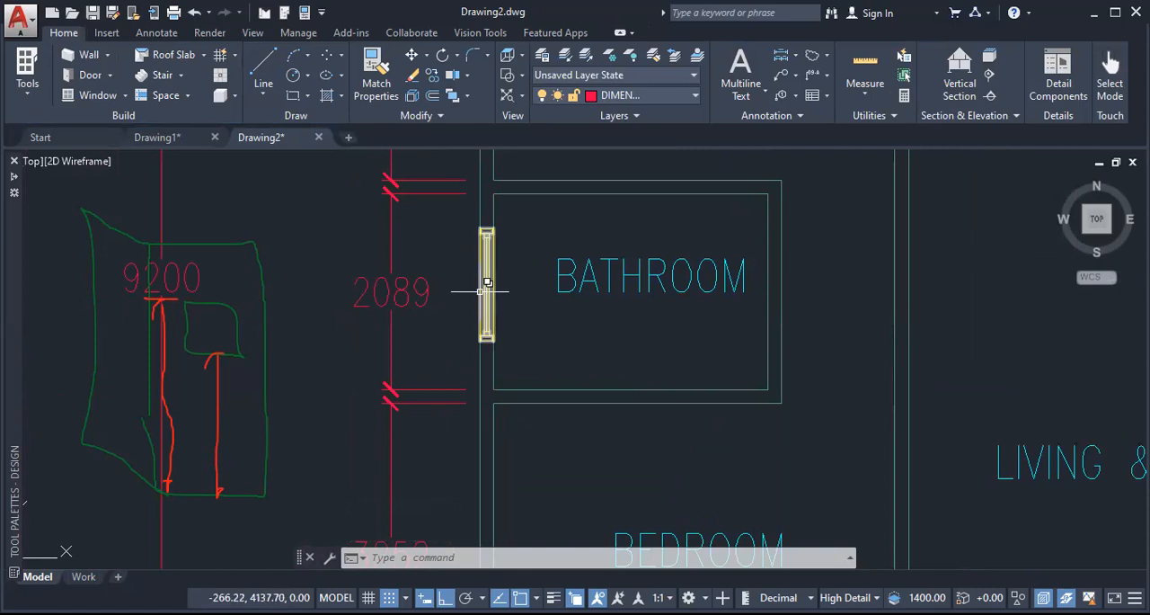
{"action": "mouse_move", "coordinate": [485, 286]}
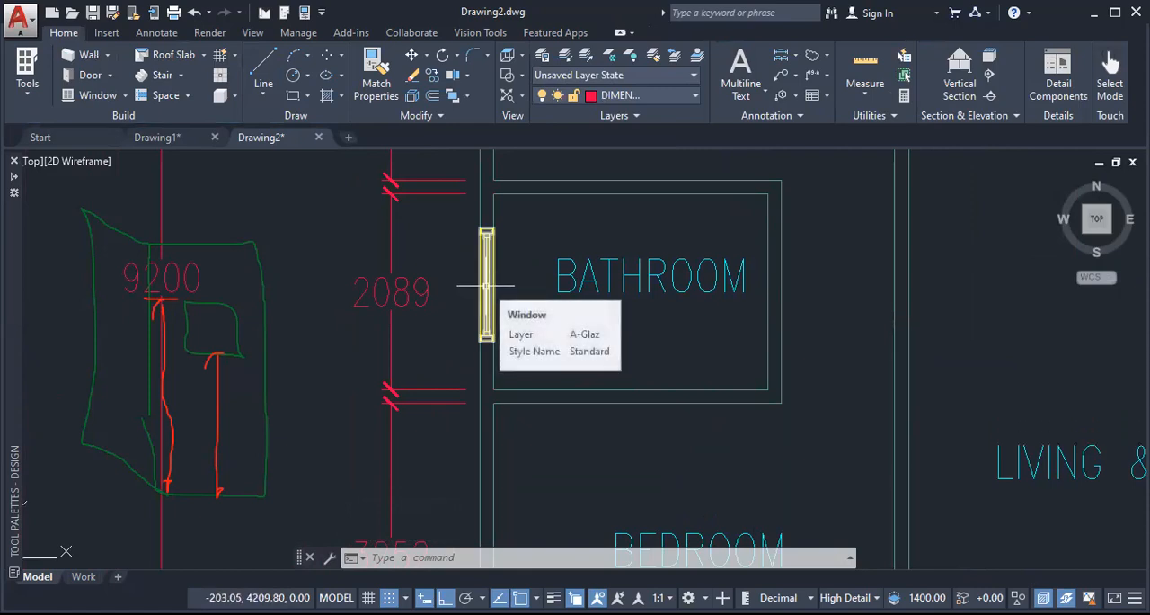
{"action": "mouse_move", "coordinate": [486, 292]}
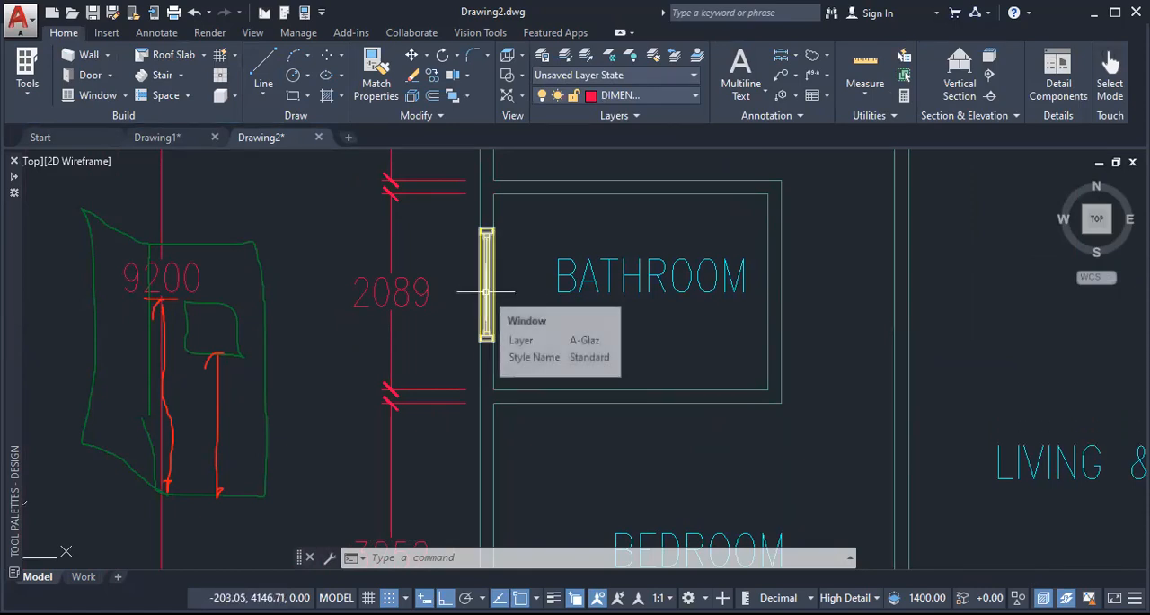
{"action": "left_click", "coordinate": [486, 288]}
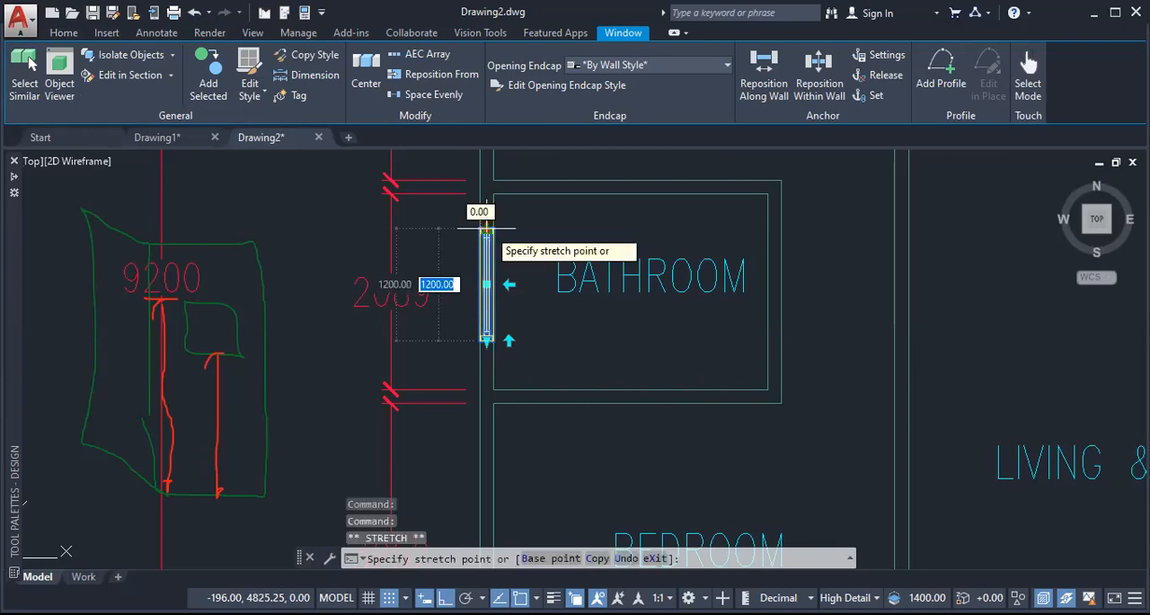
{"action": "mouse_move", "coordinate": [485, 231]}
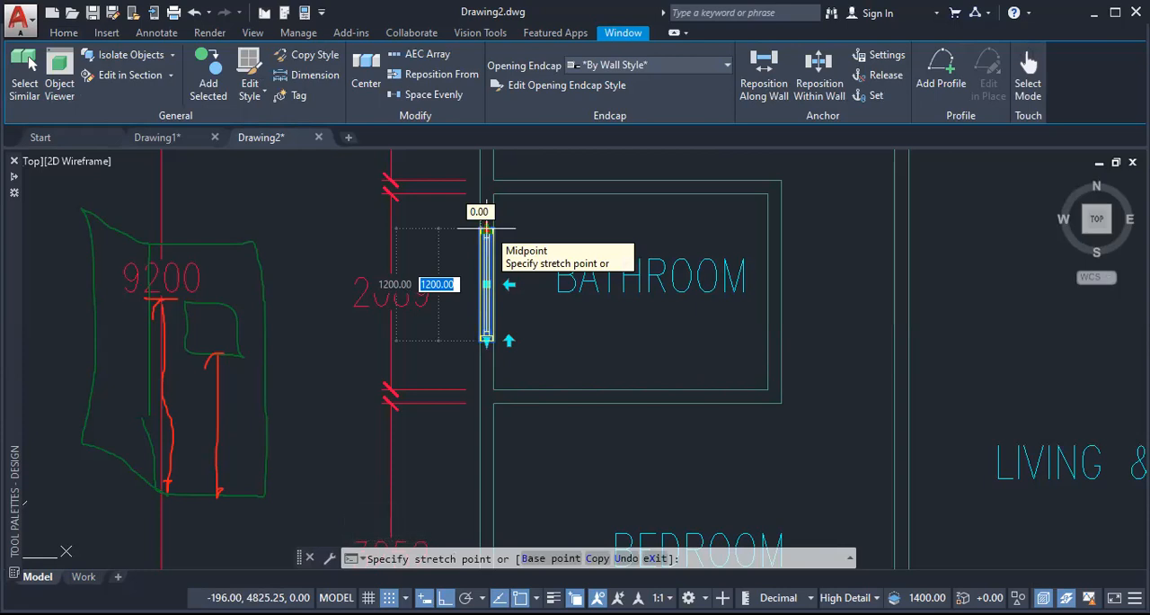
{"action": "type", "text": "600"}
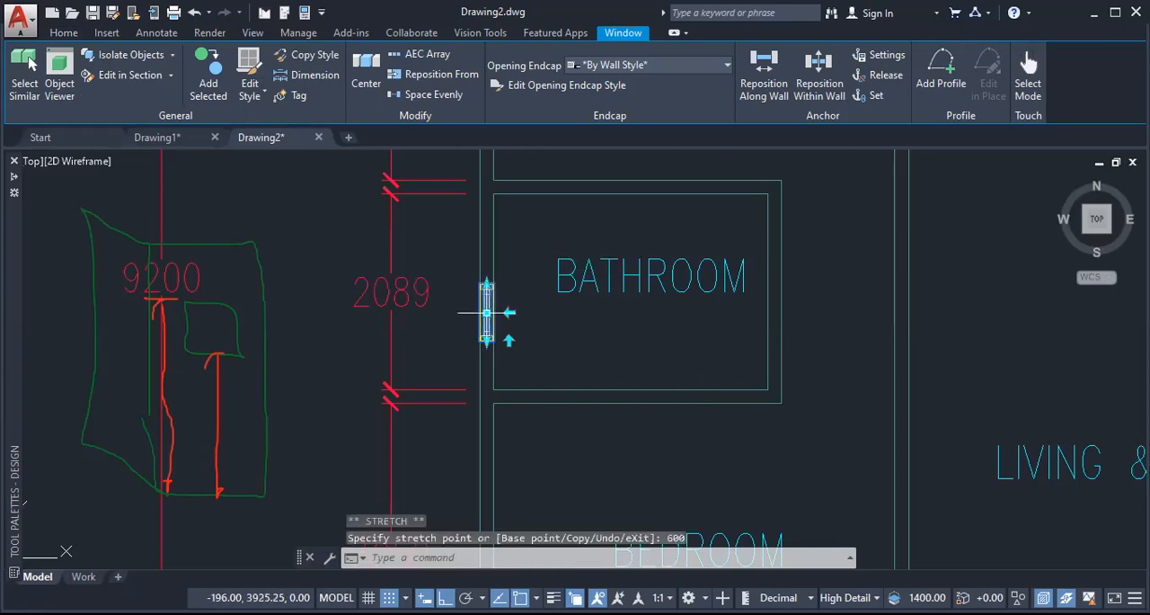
{"action": "left_click", "coordinate": [486, 313]}
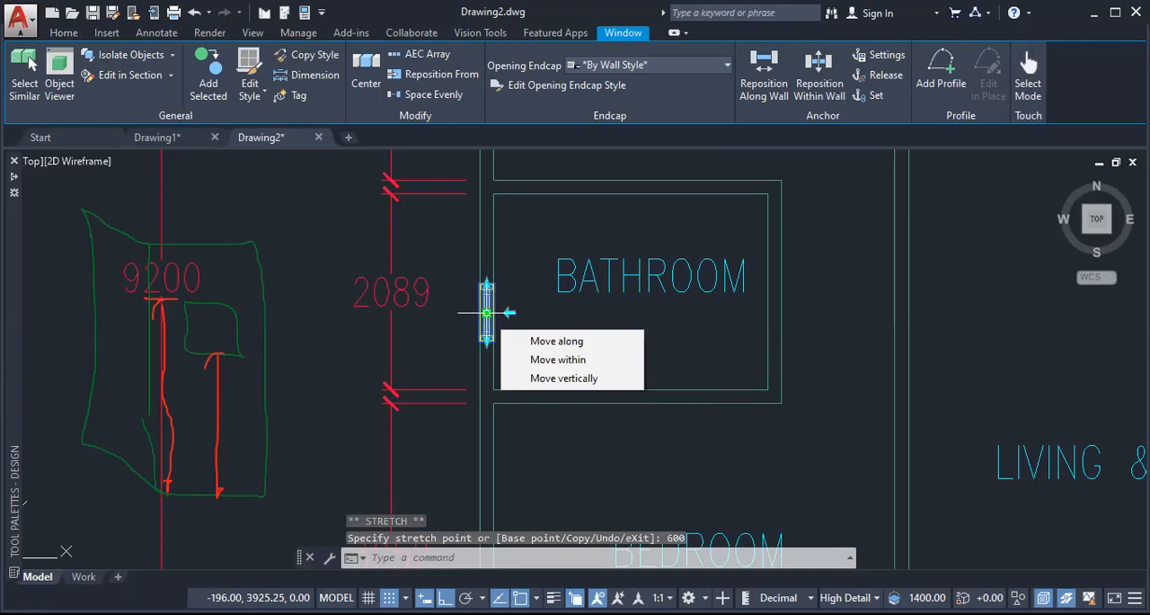
{"action": "left_click", "coordinate": [556, 341]}
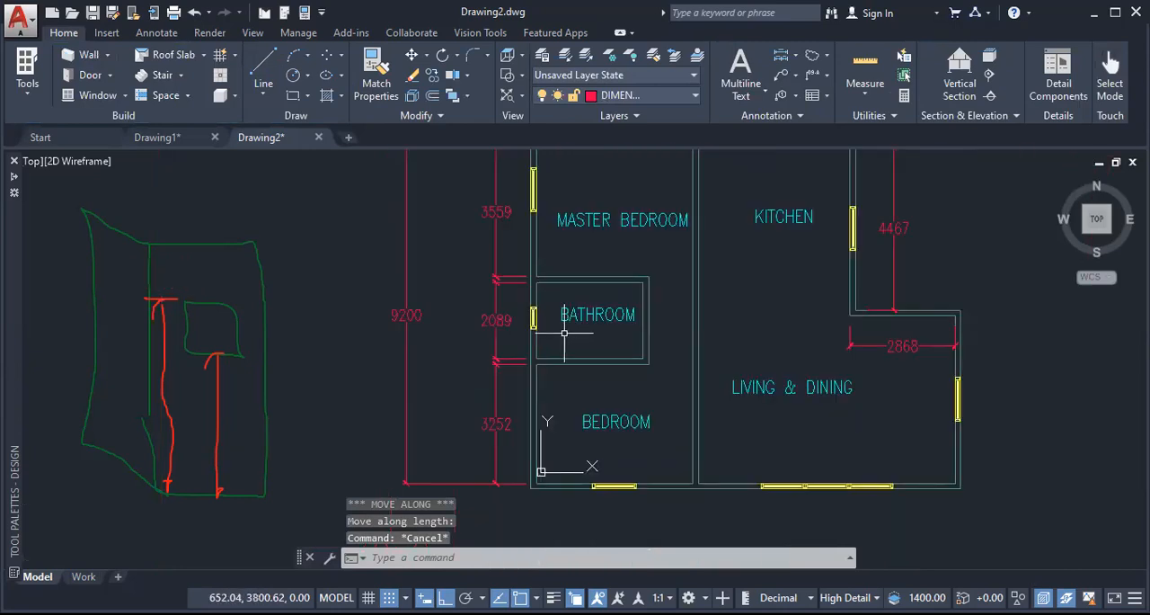
{"action": "mouse_move", "coordinate": [511, 261]}
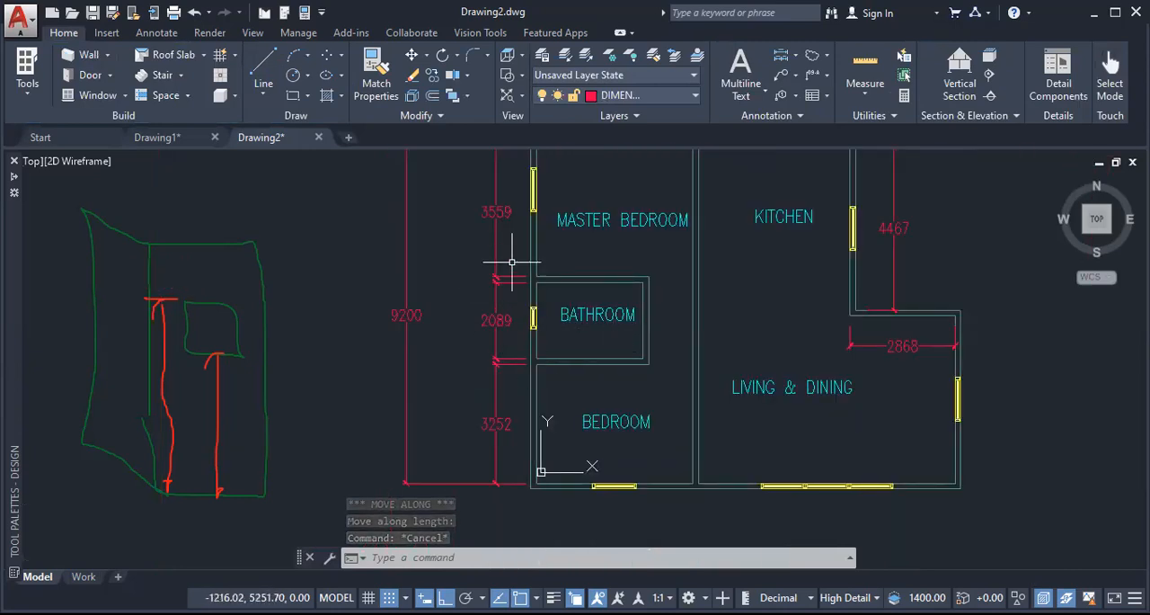
{"action": "mouse_move", "coordinate": [503, 202]}
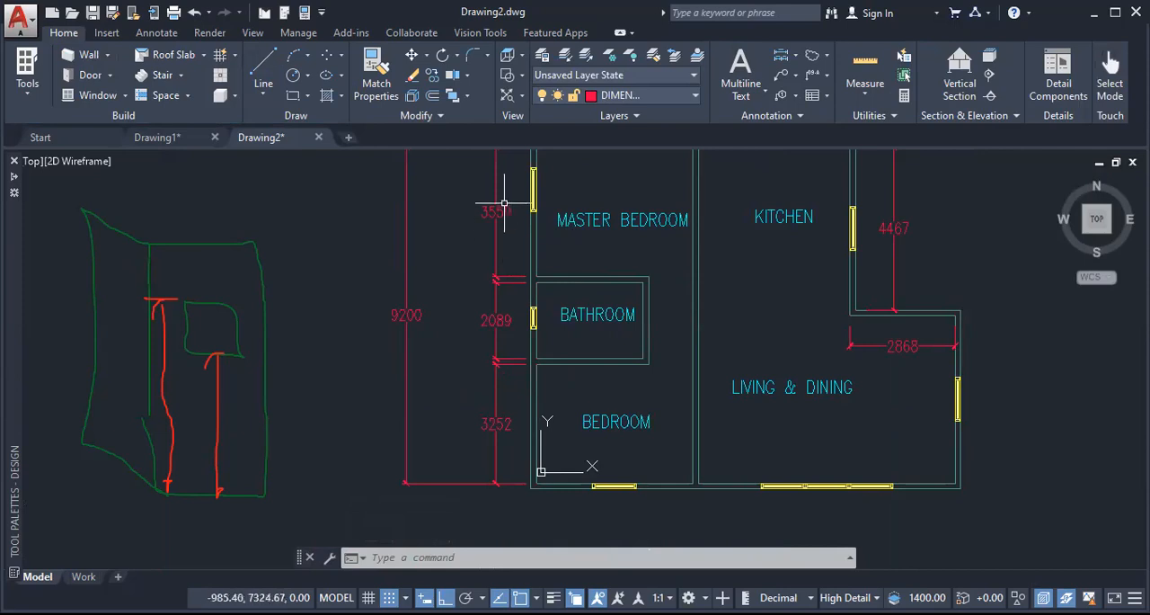
{"action": "mouse_move", "coordinate": [574, 362]}
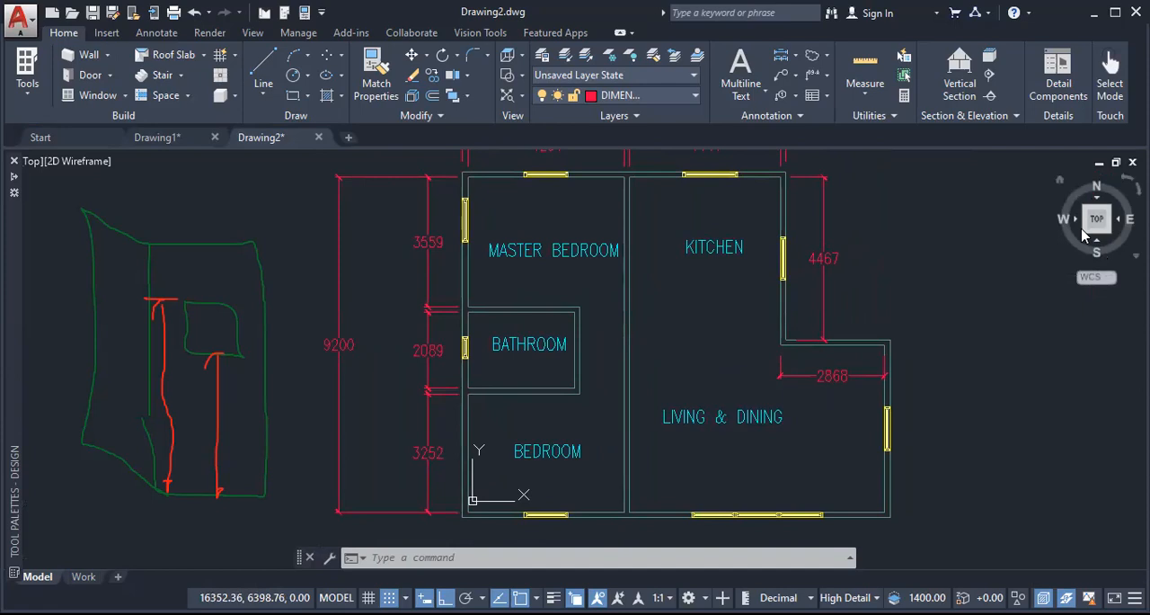
{"action": "left_click", "coordinate": [1114, 233]}
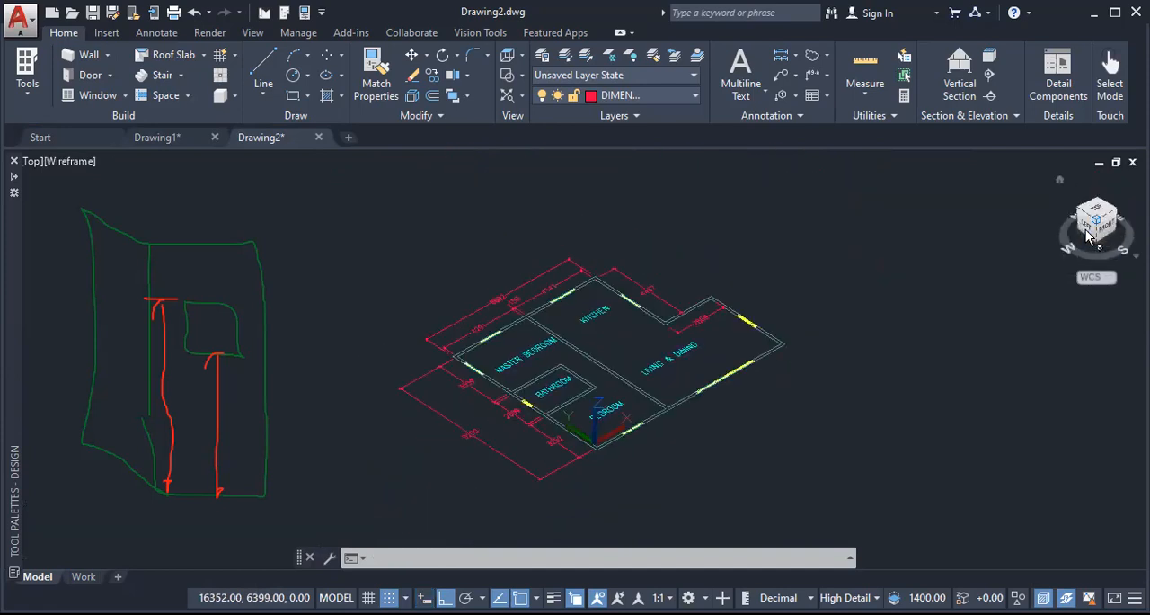
{"action": "left_click", "coordinate": [1079, 234]}
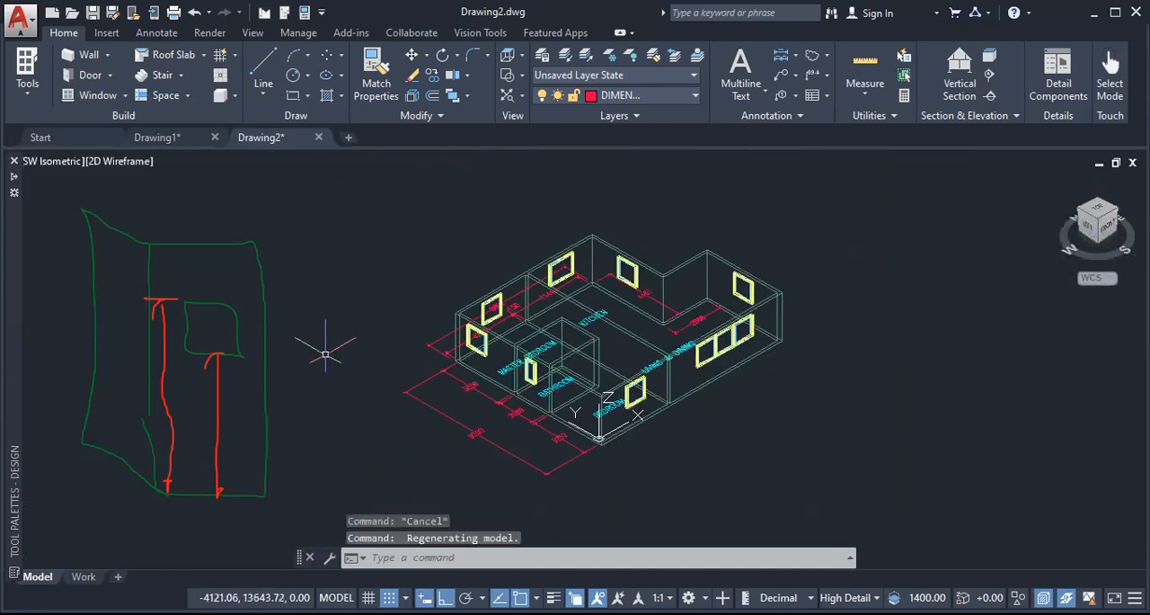
{"action": "mouse_move", "coordinate": [121, 180]}
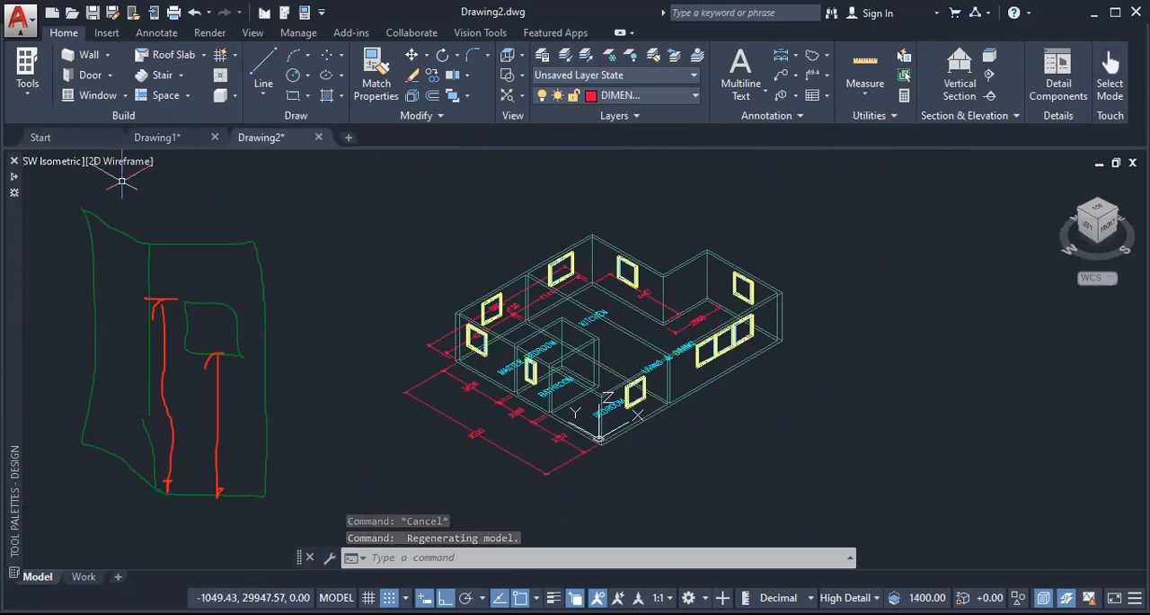
{"action": "left_click", "coordinate": [119, 161]}
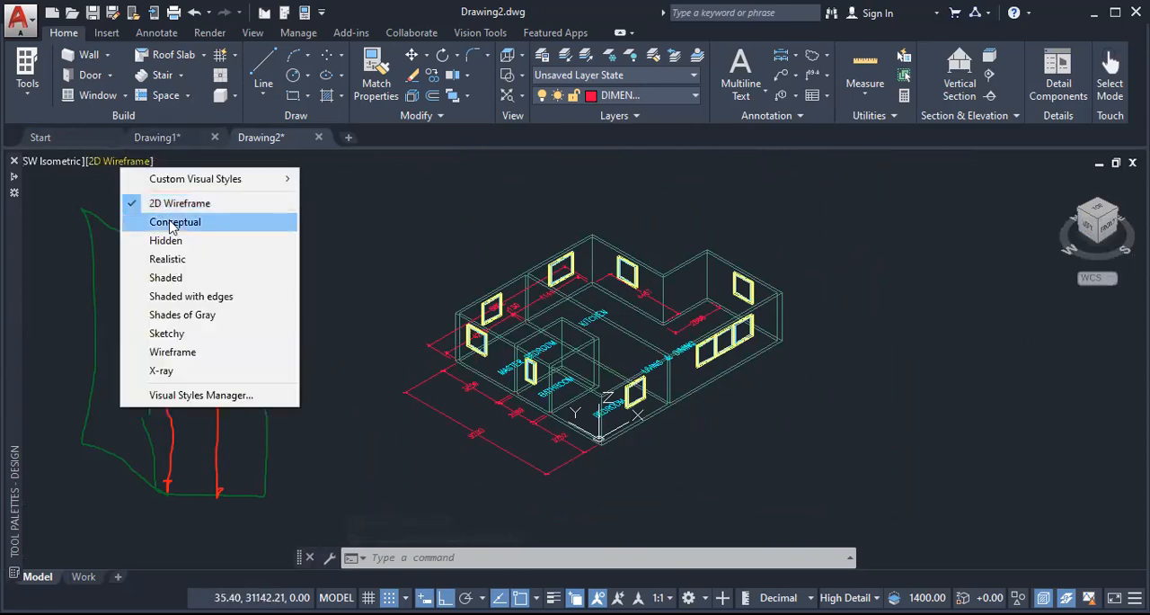
{"action": "left_click", "coordinate": [174, 222]}
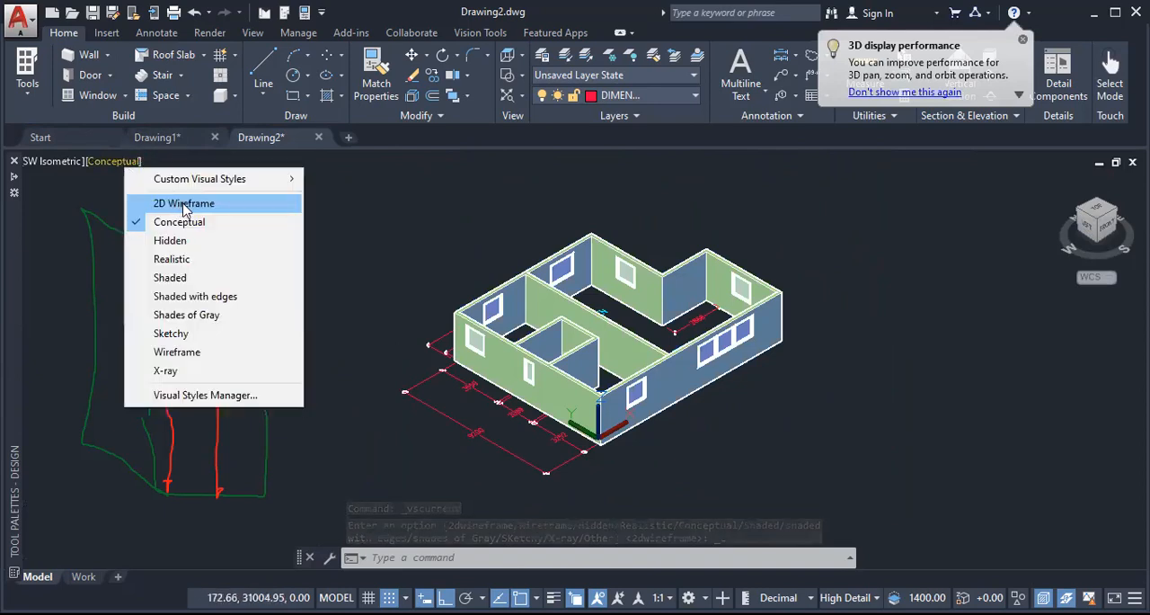
{"action": "left_click", "coordinate": [184, 203]}
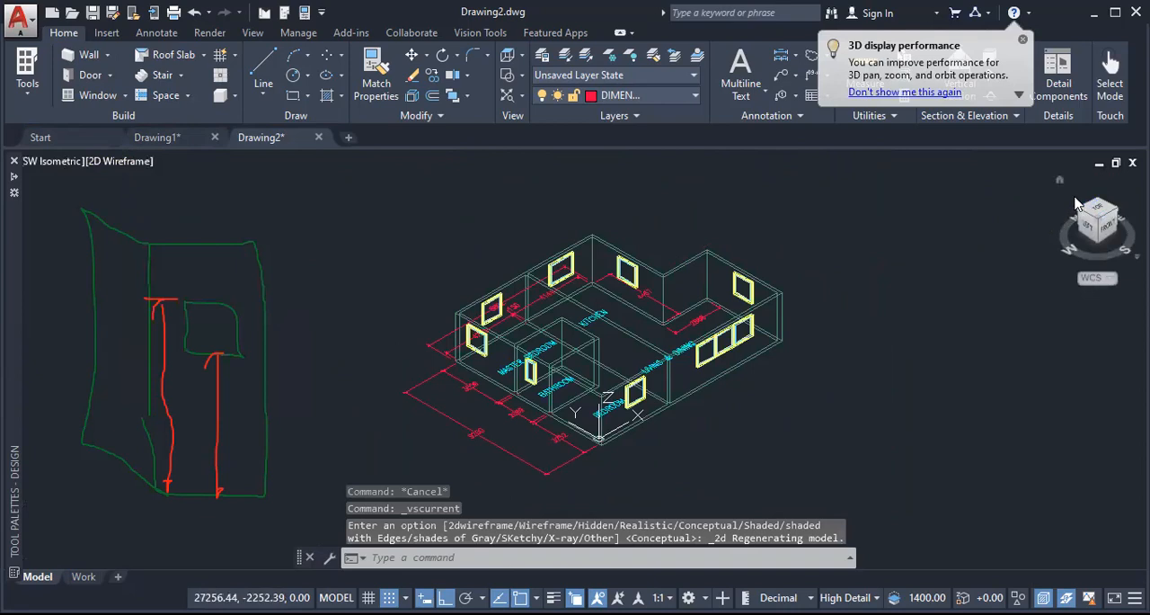
{"action": "left_click", "coordinate": [1097, 212]}
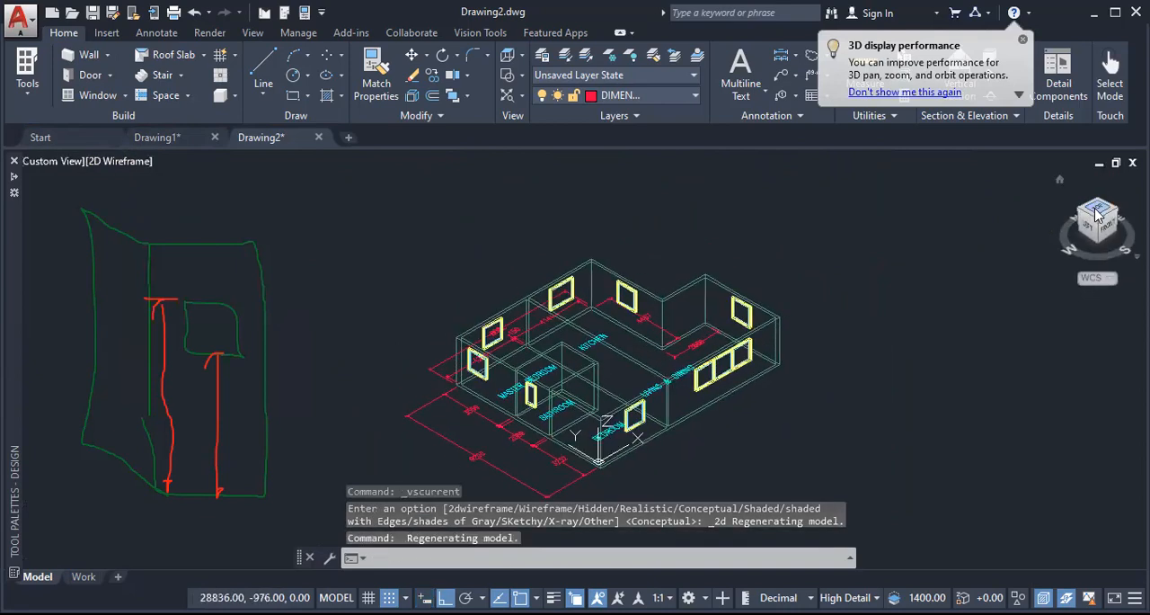
{"action": "left_click", "coordinate": [1098, 218]}
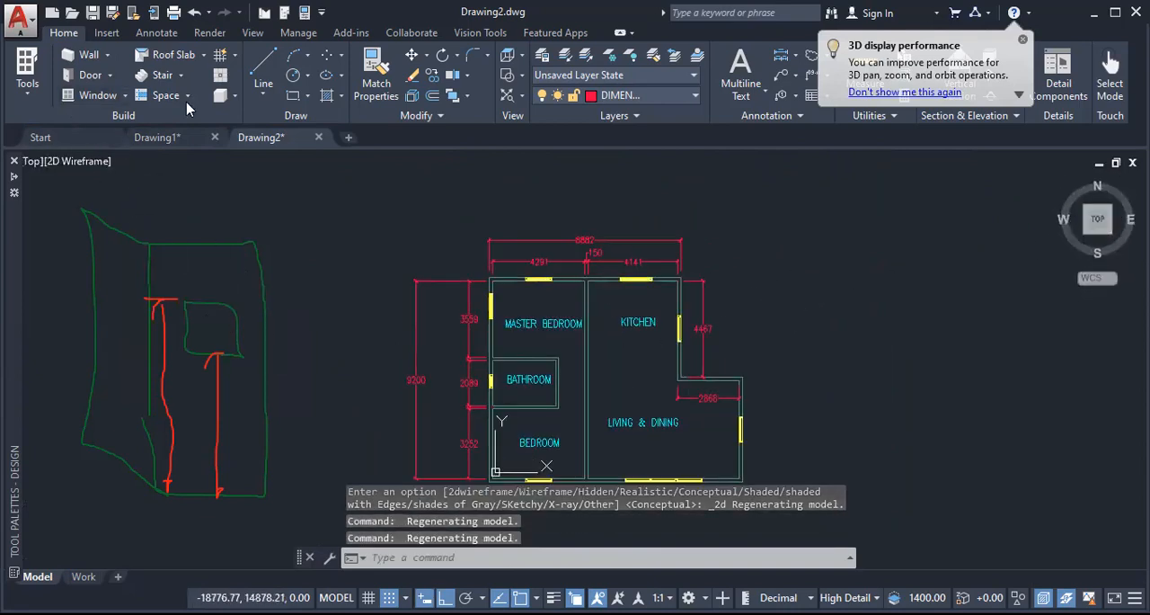
{"action": "mouse_move", "coordinate": [635, 304]}
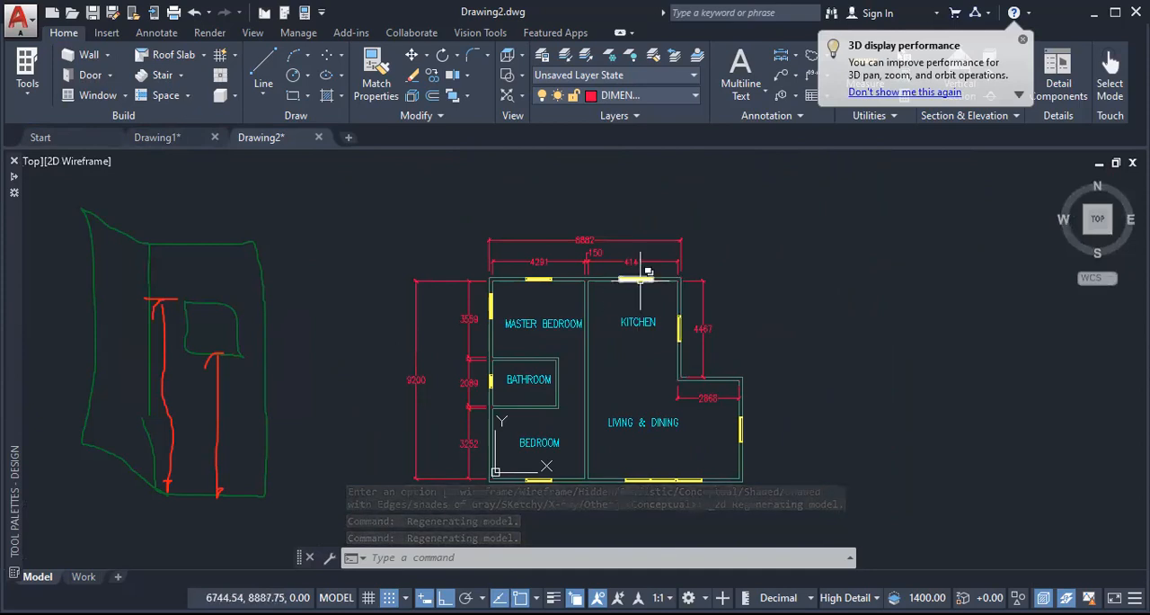
{"action": "mouse_move", "coordinate": [640, 279]}
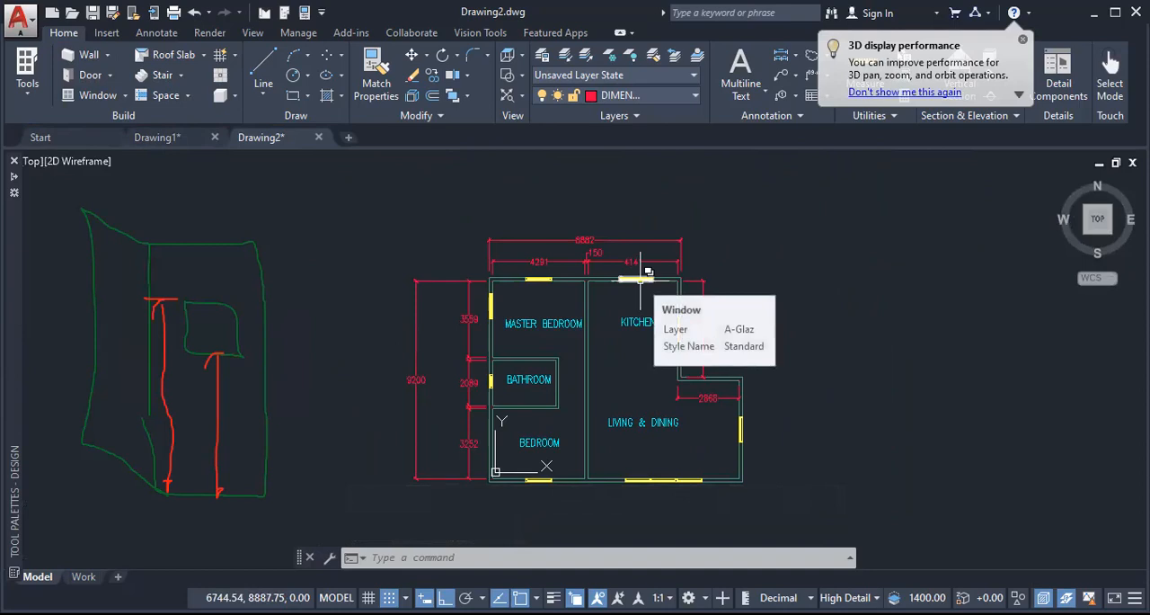
Open Properties for the kitchen's top window, showing 1500 width and 1200 height.
{"action": "left_click", "coordinate": [638, 278]}
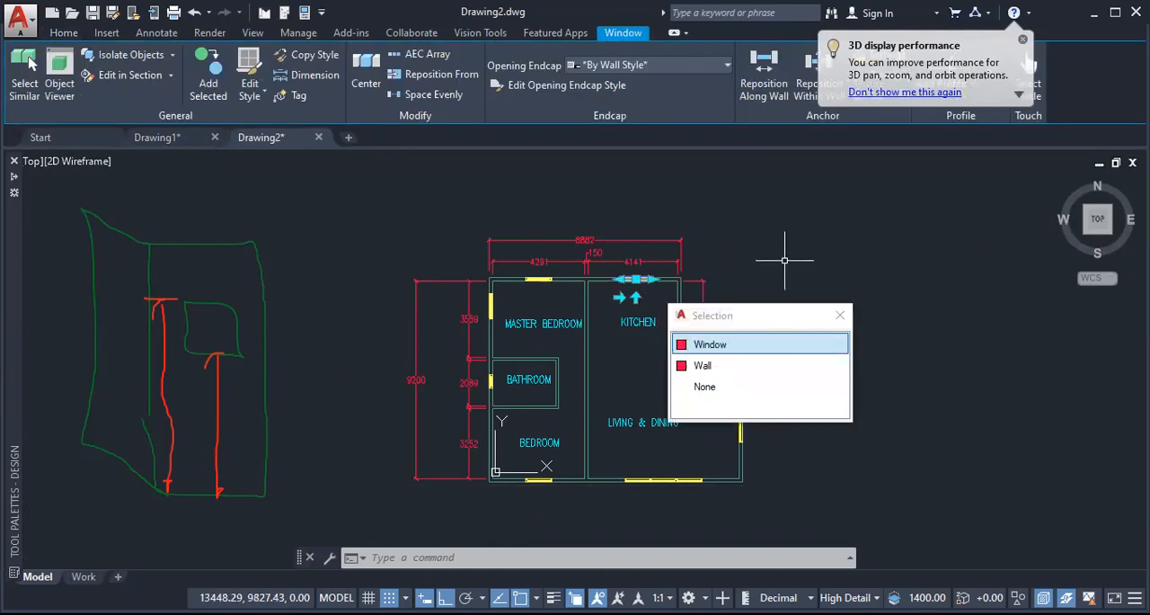
{"action": "right_click", "coordinate": [785, 261]}
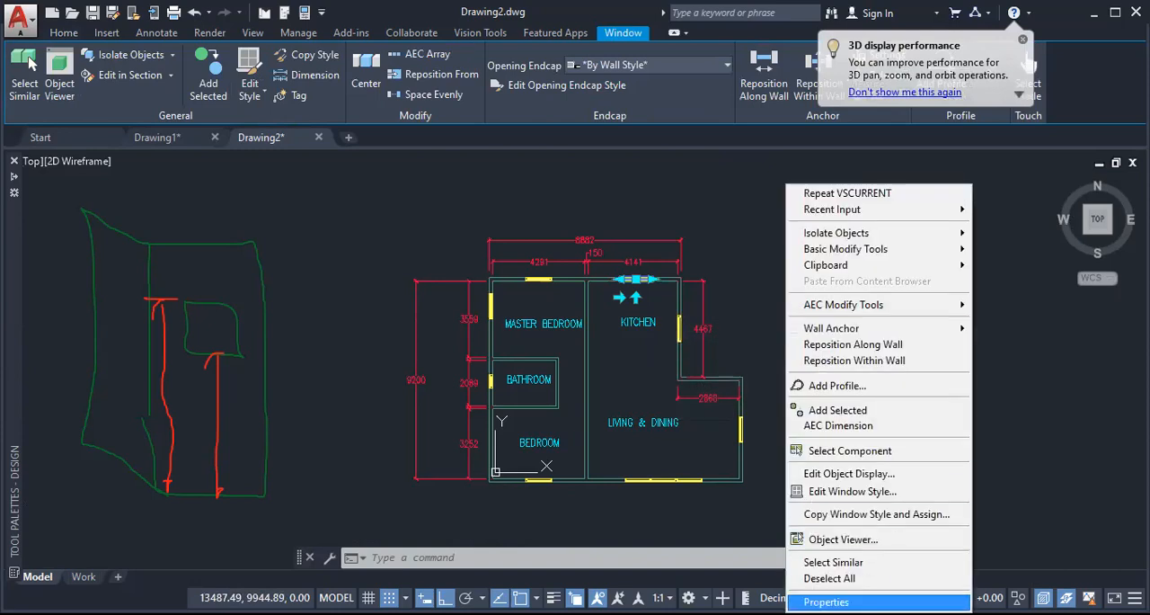
{"action": "left_click", "coordinate": [825, 602]}
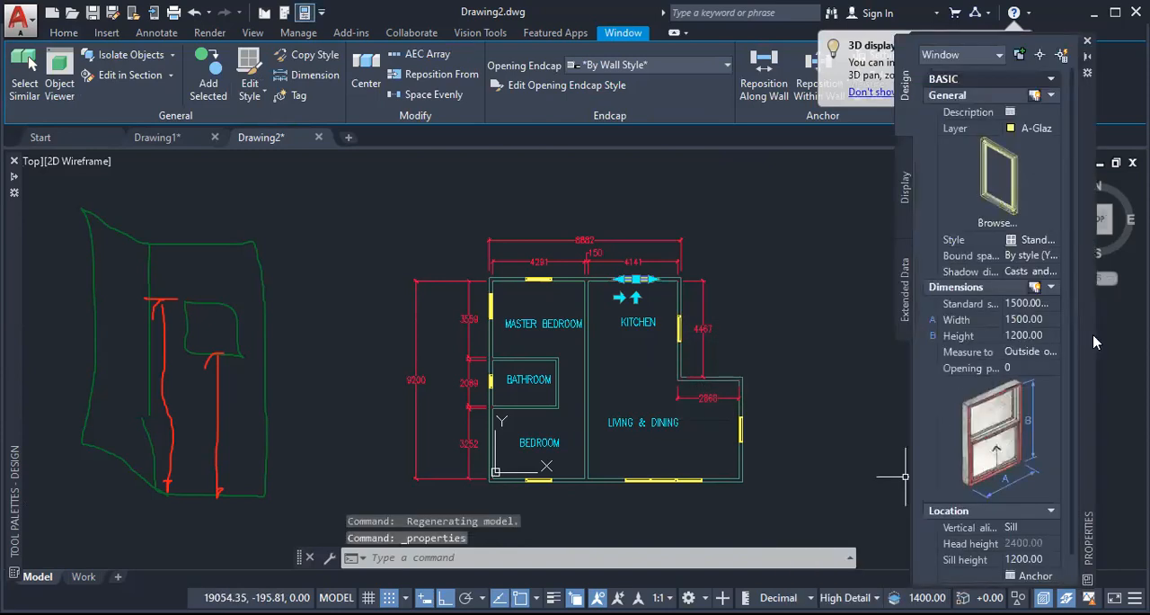
{"action": "mouse_move", "coordinate": [1070, 270]}
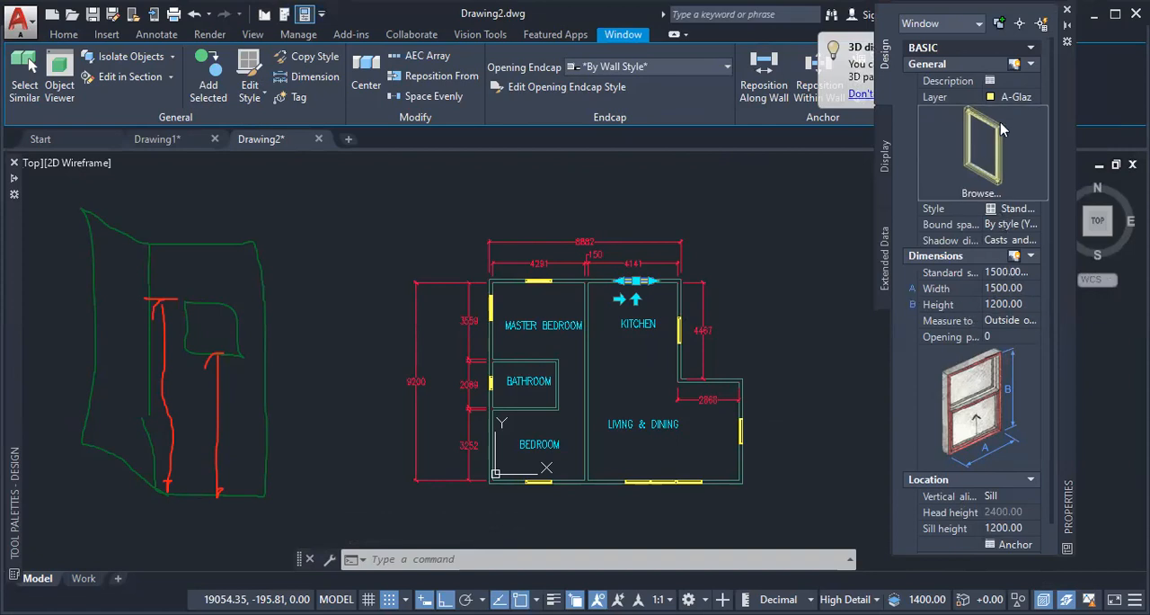
{"action": "mouse_move", "coordinate": [1038, 82]}
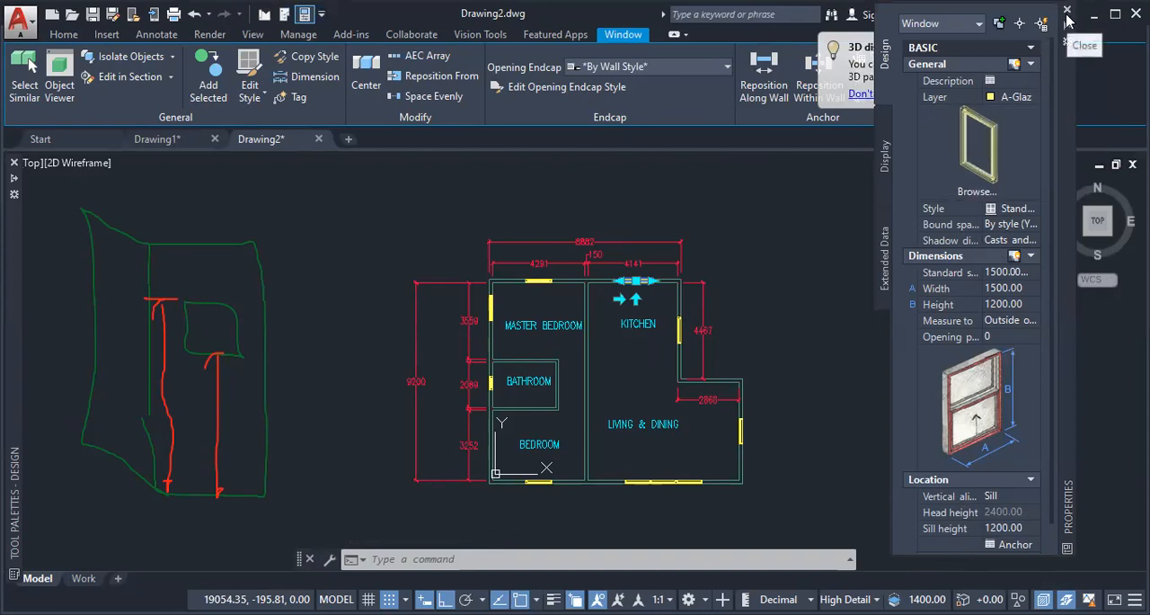
{"action": "mouse_move", "coordinate": [886, 88]}
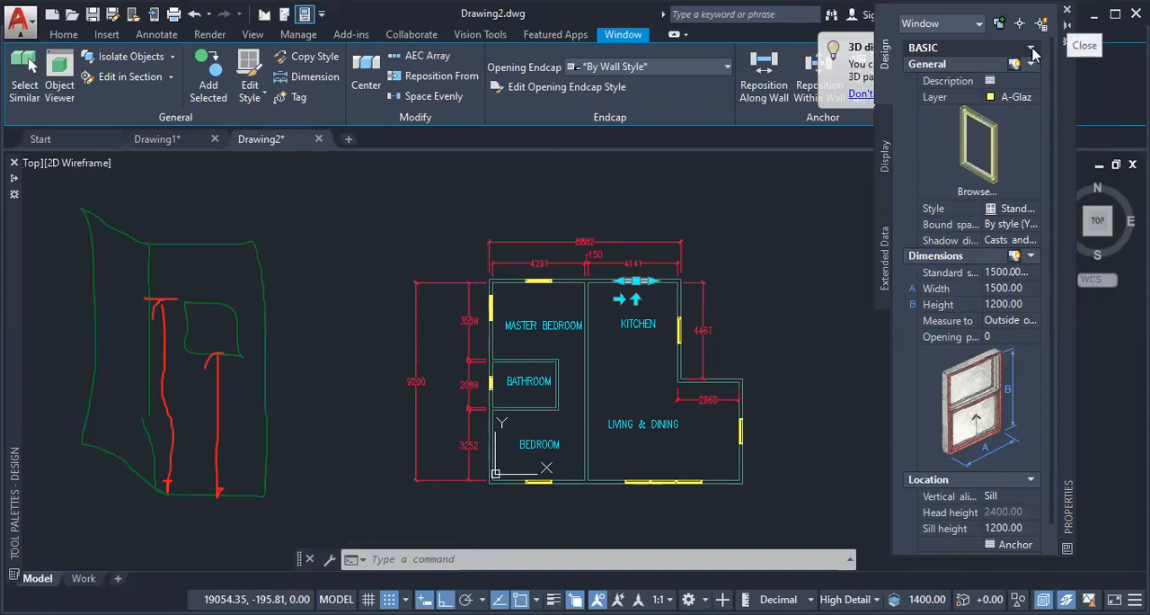
{"action": "mouse_move", "coordinate": [611, 43]}
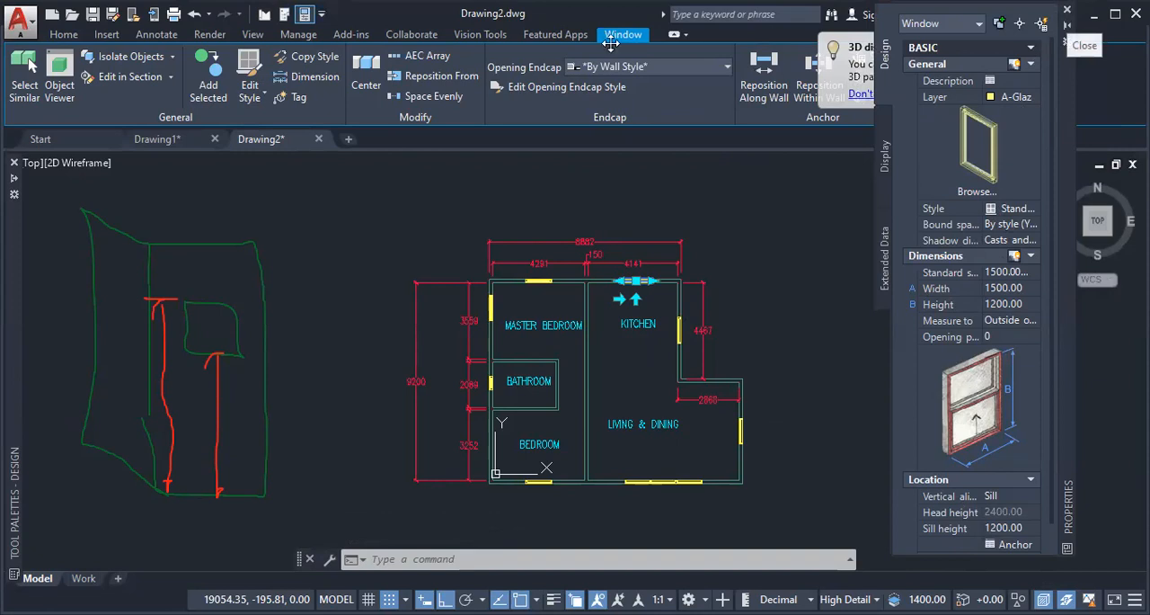